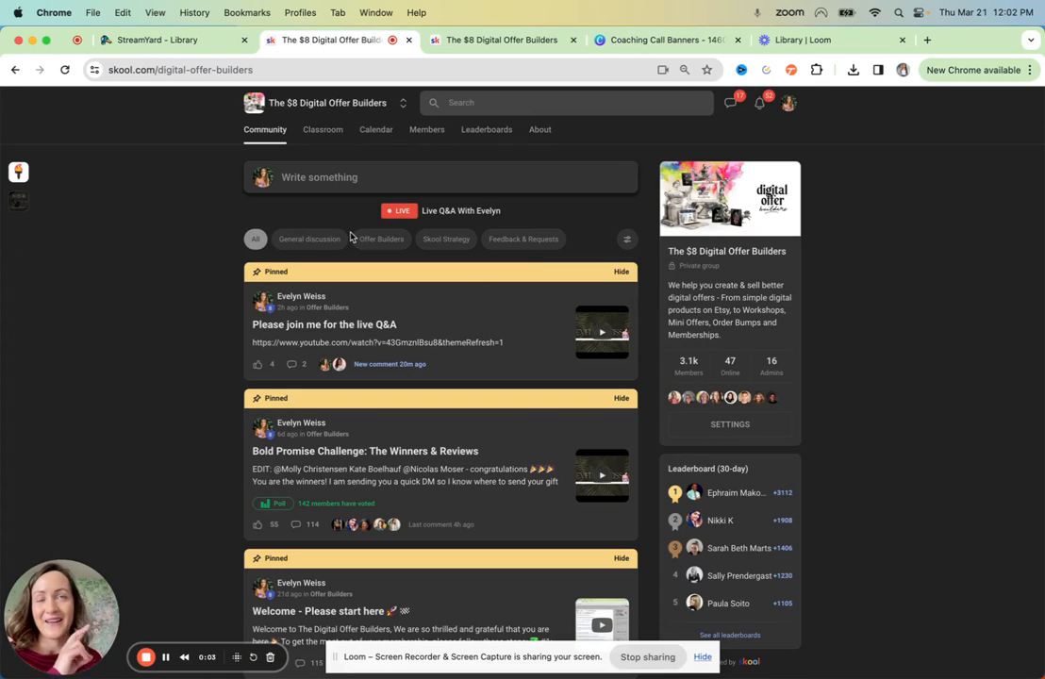
mouse_move(66, 378)
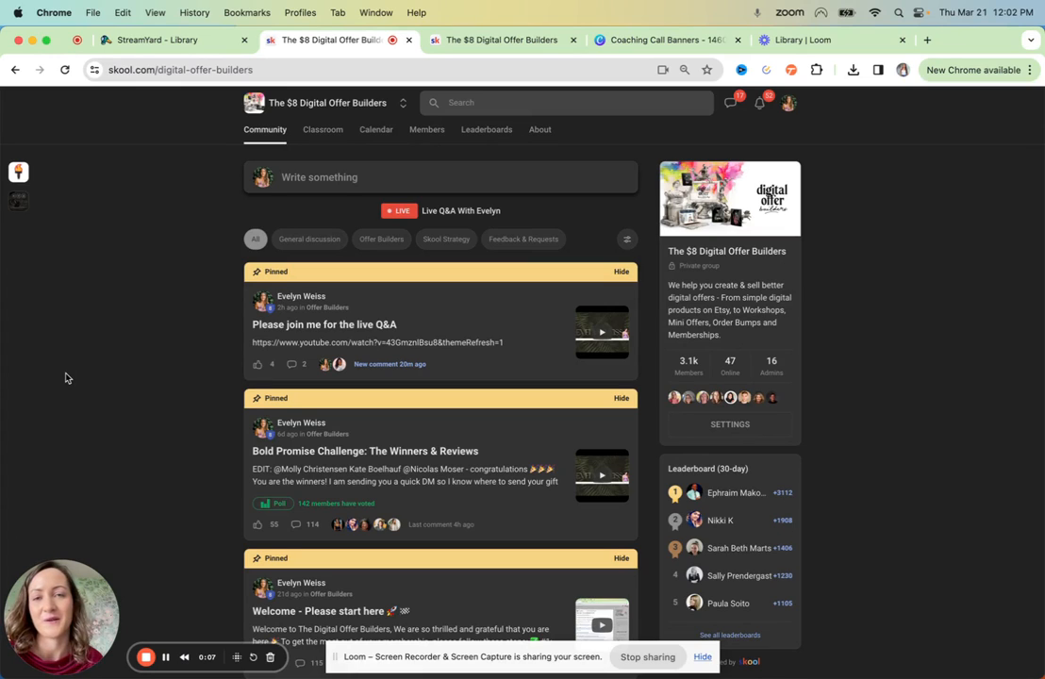
mouse_move(383, 215)
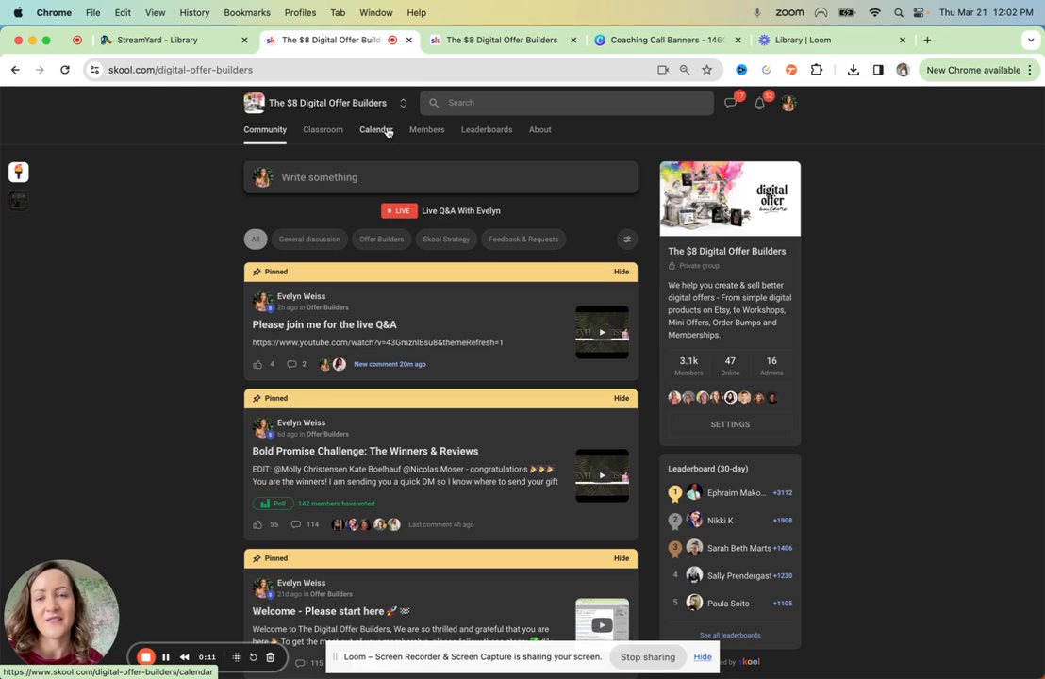
Step: Start a new calendar event titled 'Live Q&A with Evelyn' after closing the existing event popup
left_click(376, 129)
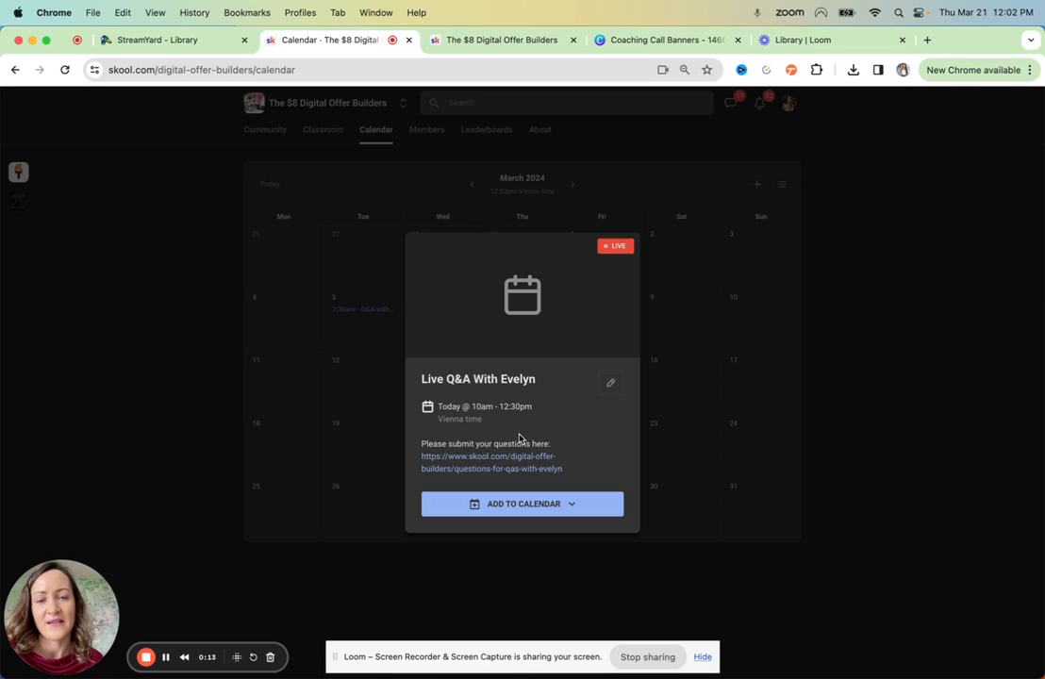
left_click(936, 356)
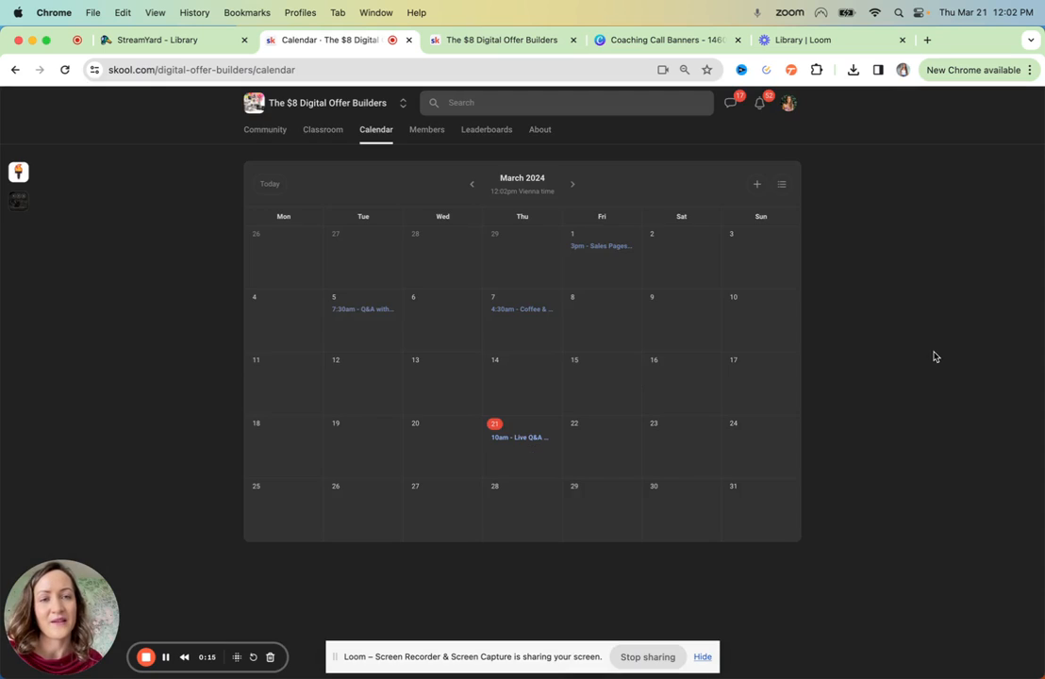
left_click(757, 185)
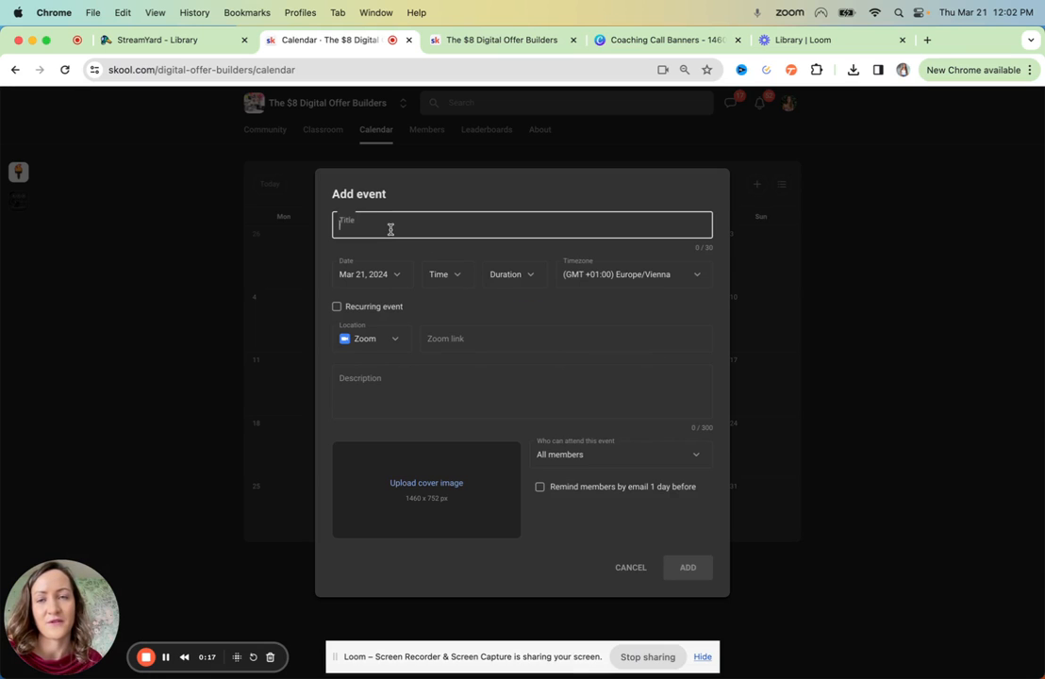
type("Live")
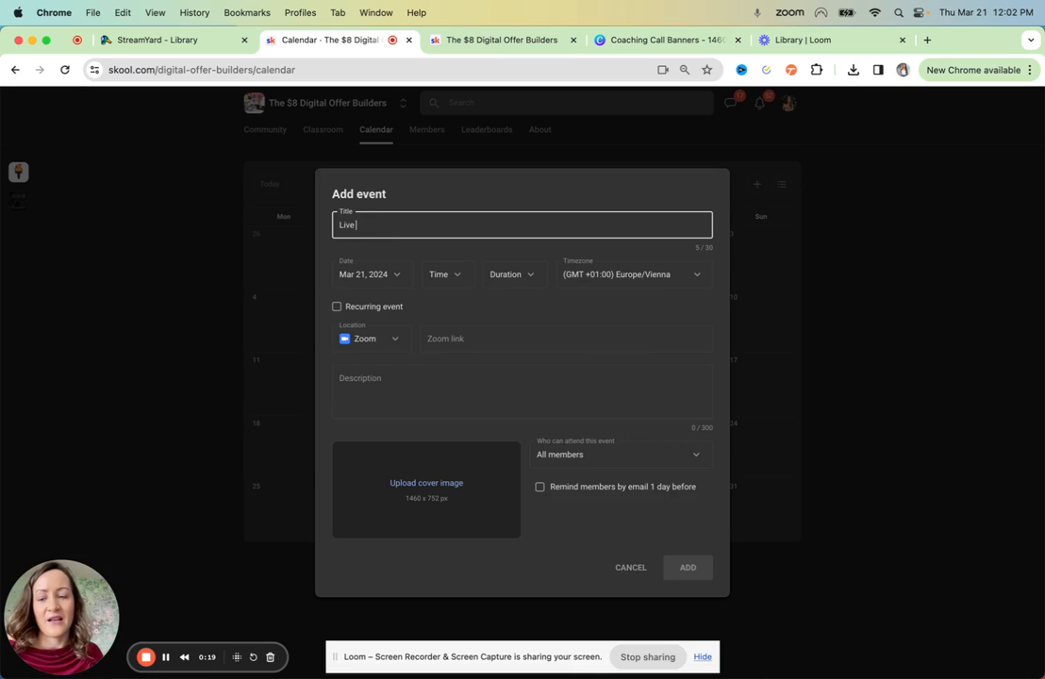
type("Q&A with Evely")
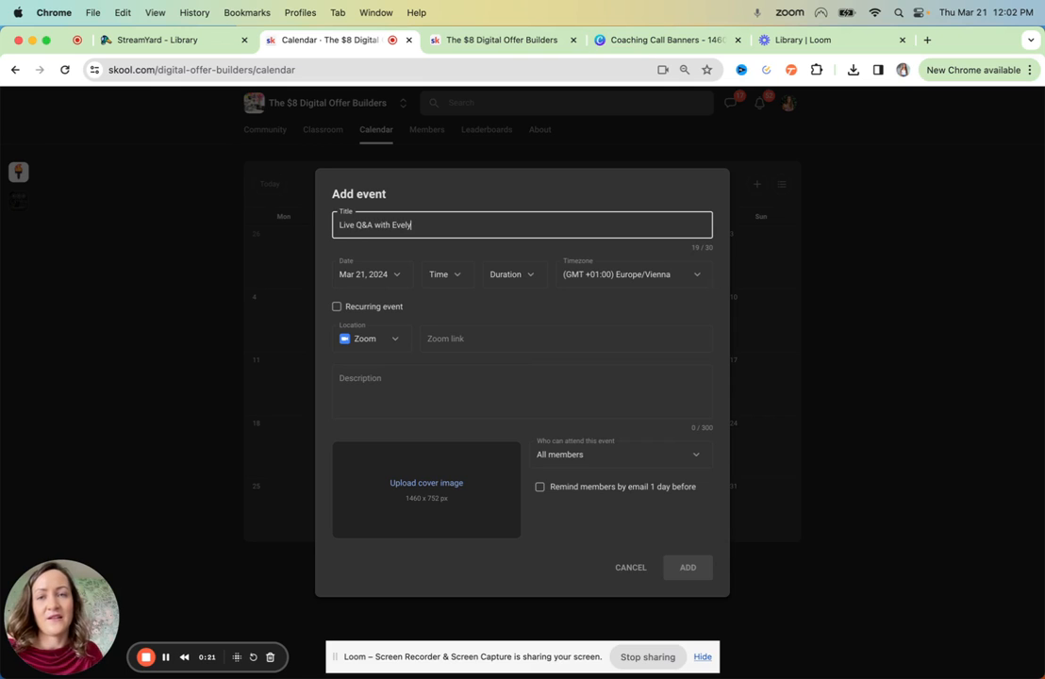
Step: Schedule the event for Mar 21, 2024 at 12:30am with a 3-hour duration
left_click(367, 274)
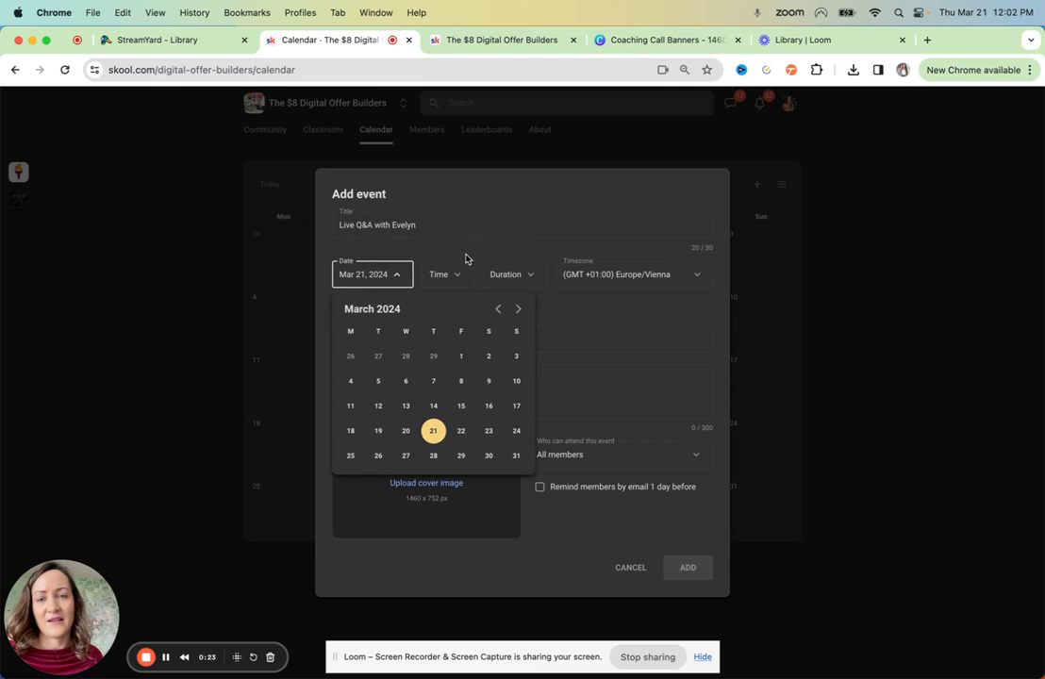
left_click(434, 430)
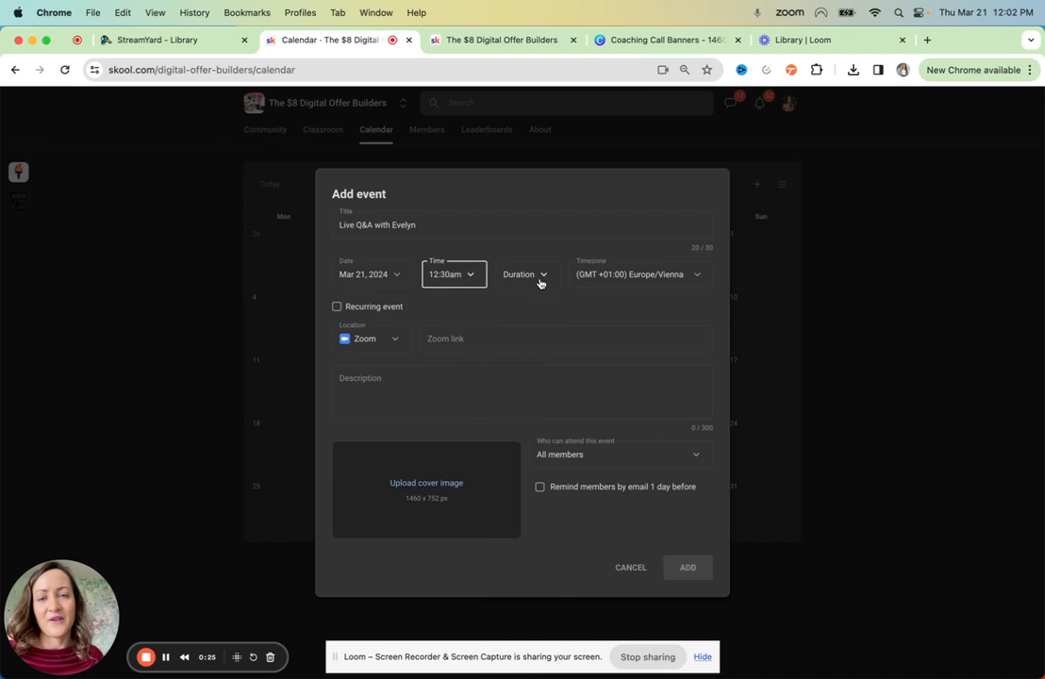
left_click(525, 274)
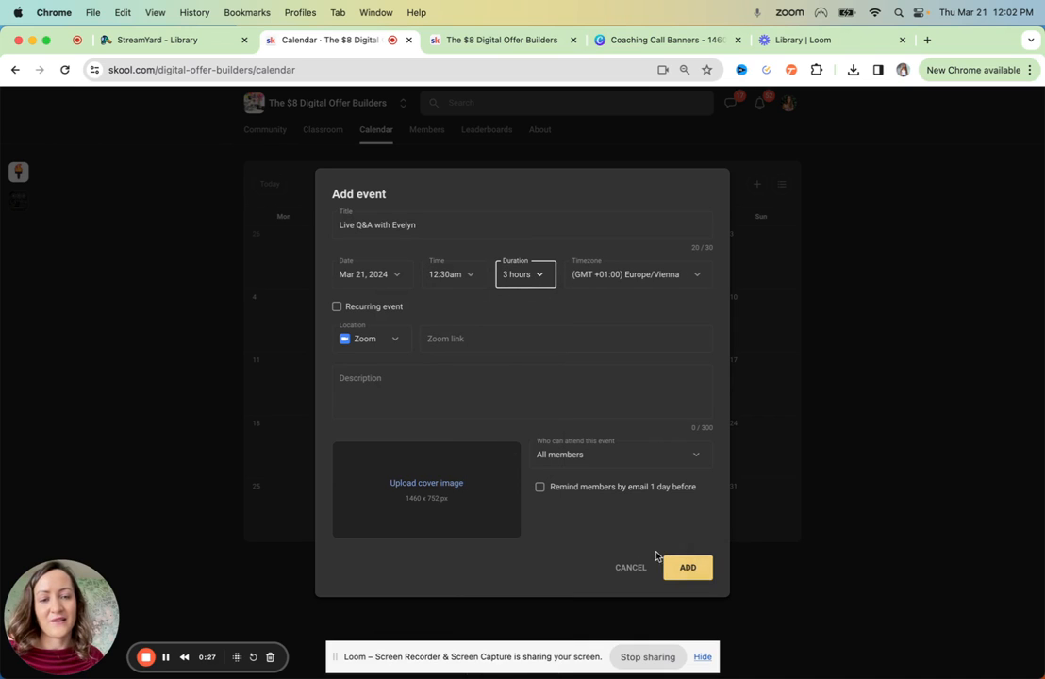
mouse_move(441, 485)
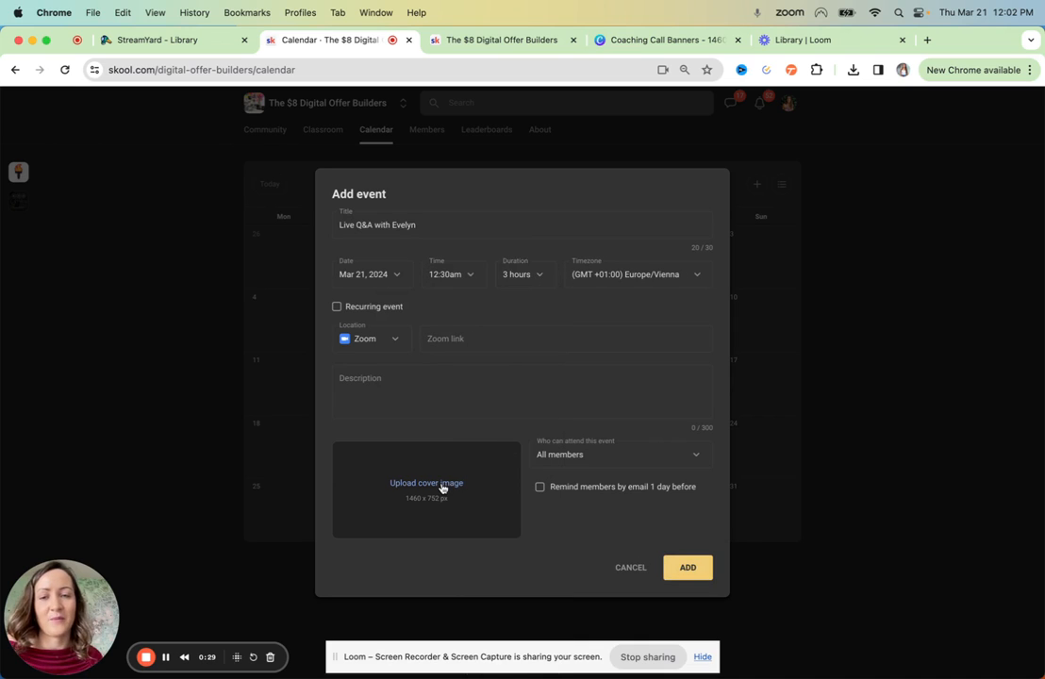
Step: Upload the 1.png Live Q&A banner from Coaching Call Banners as the event cover
left_click(426, 483)
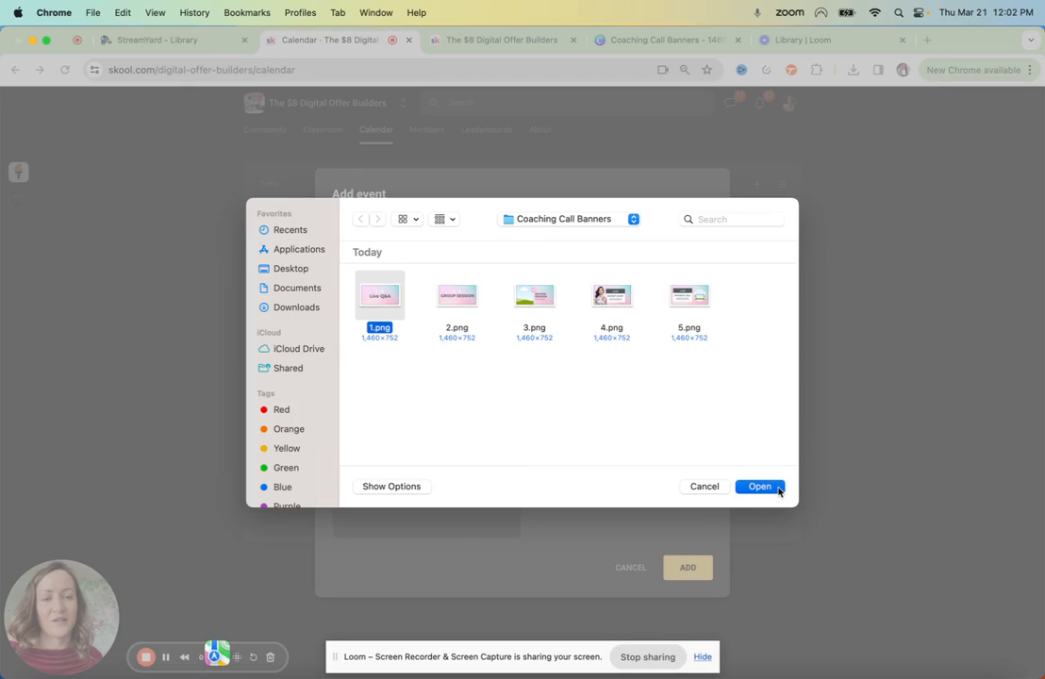
left_click(759, 487)
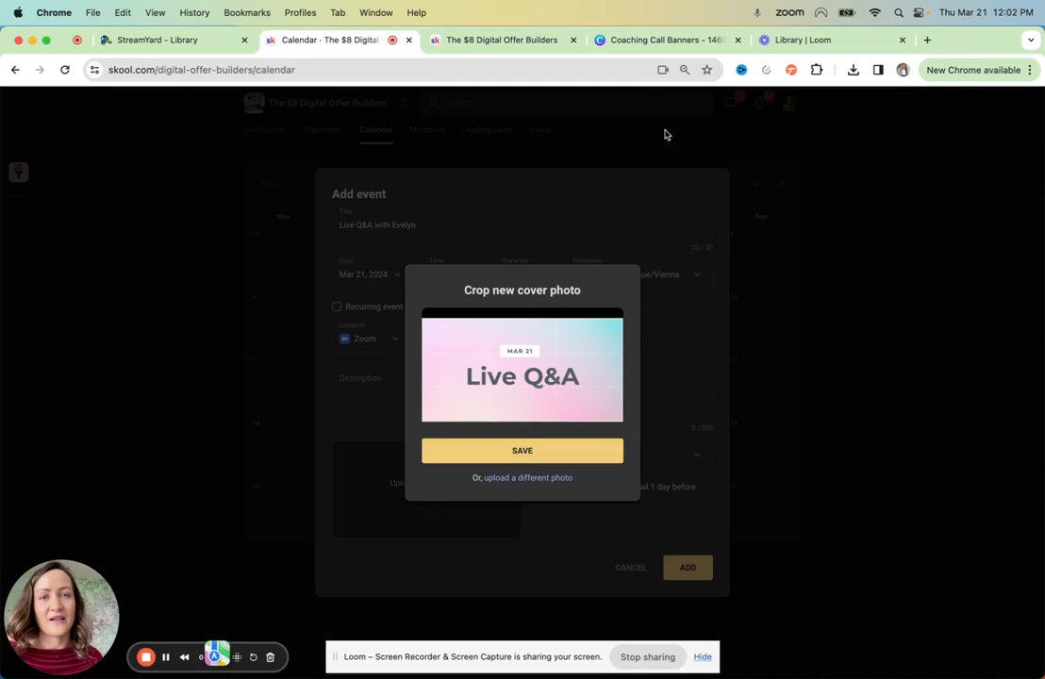
left_click(668, 39)
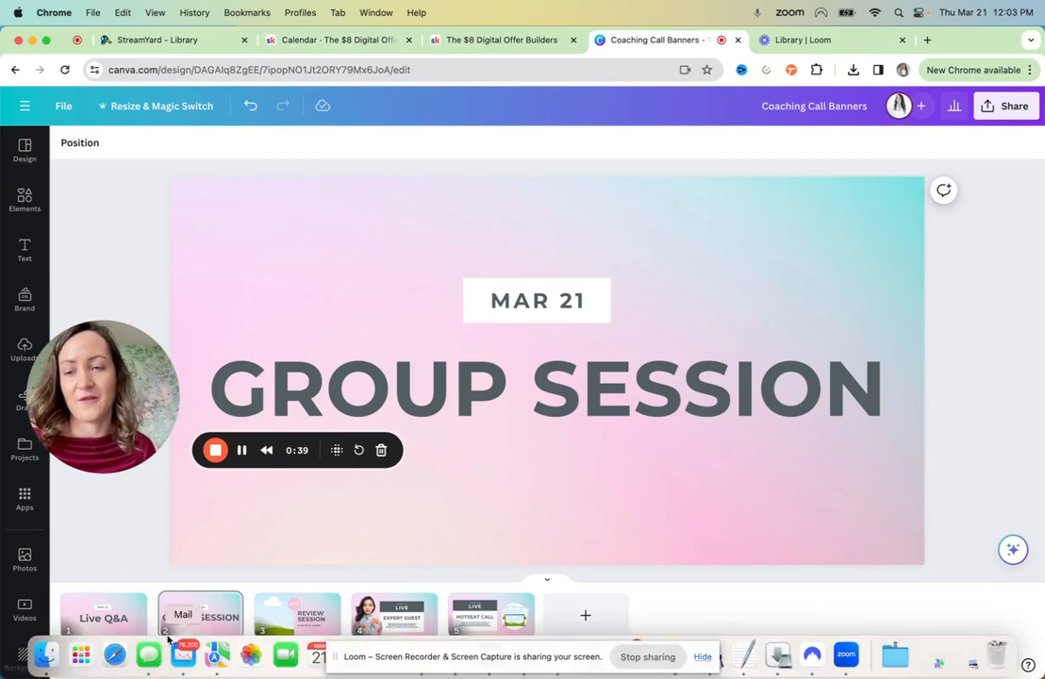
Step: Browse the expert guest banner page and return to the Live Q&A banner page
left_click(102, 615)
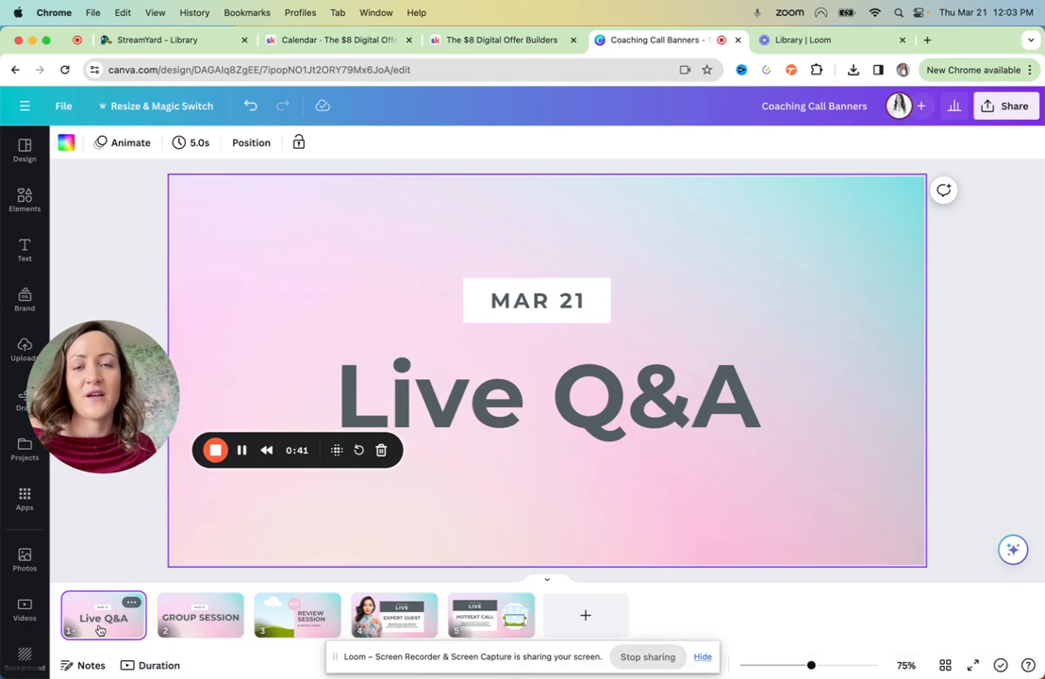
left_click(296, 615)
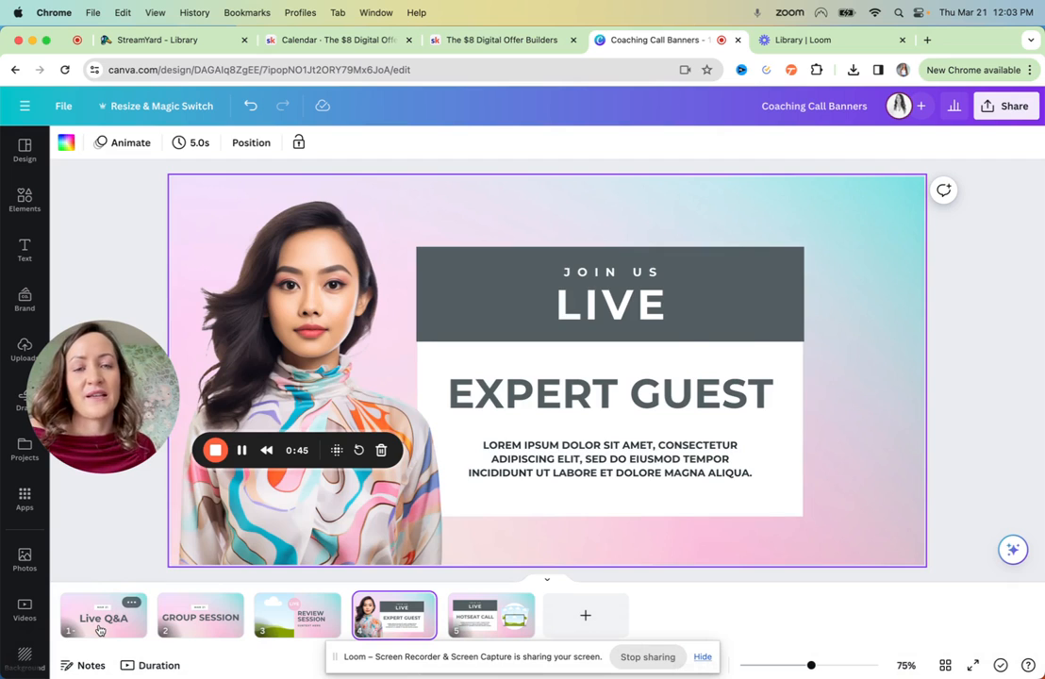
left_click(101, 615)
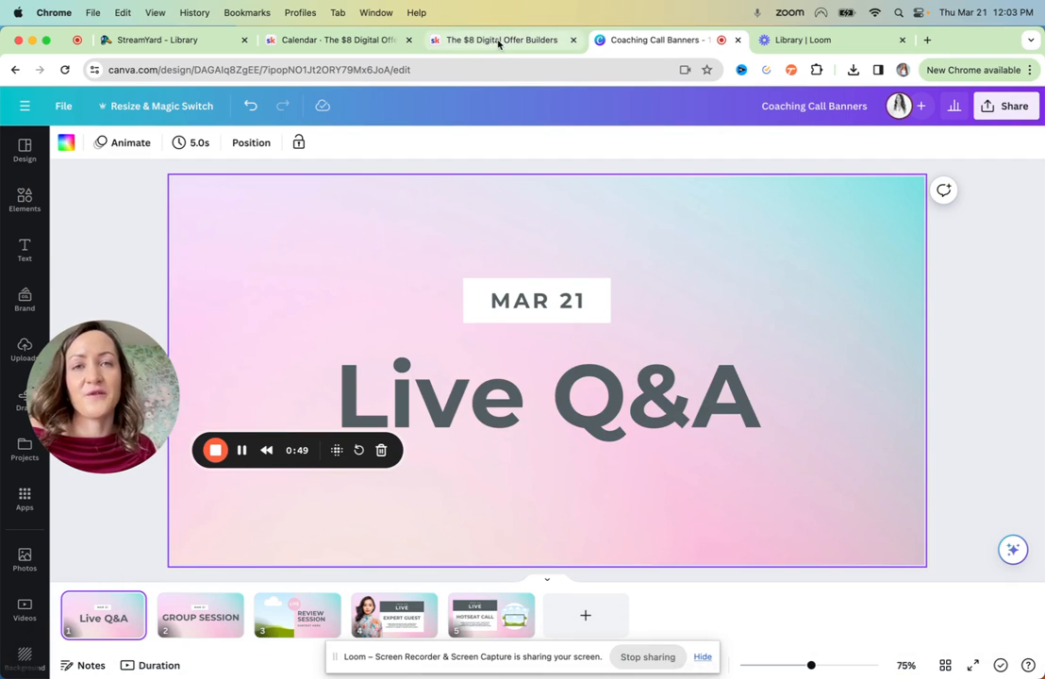
Step: Save the cropped cover photo, then discard the new event draft without saving
left_click(338, 40)
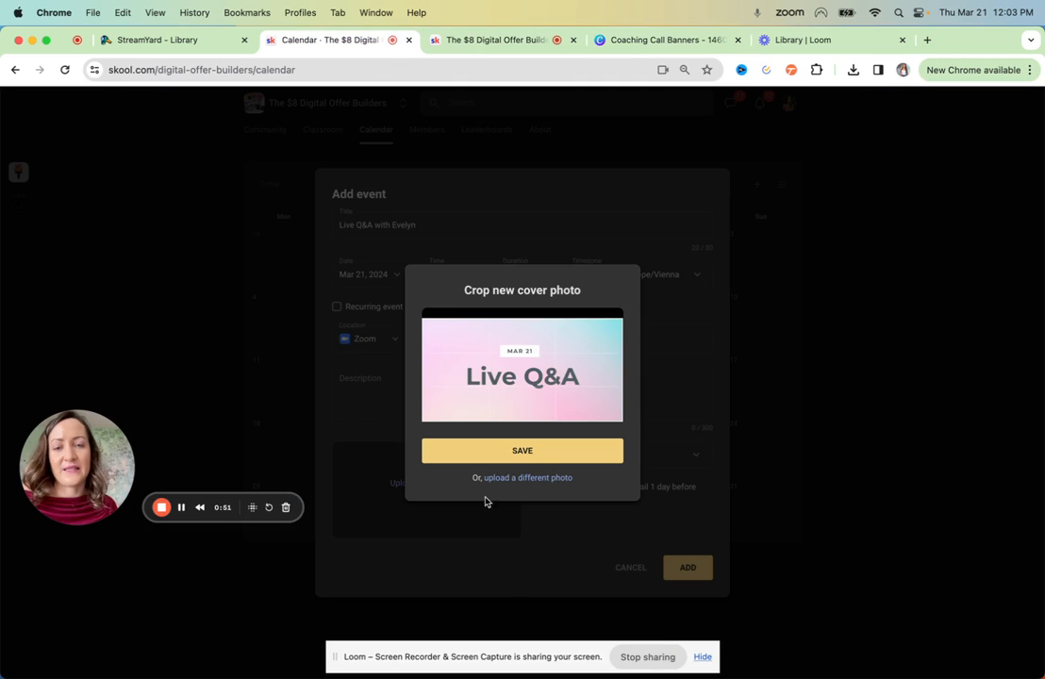
left_click(521, 449)
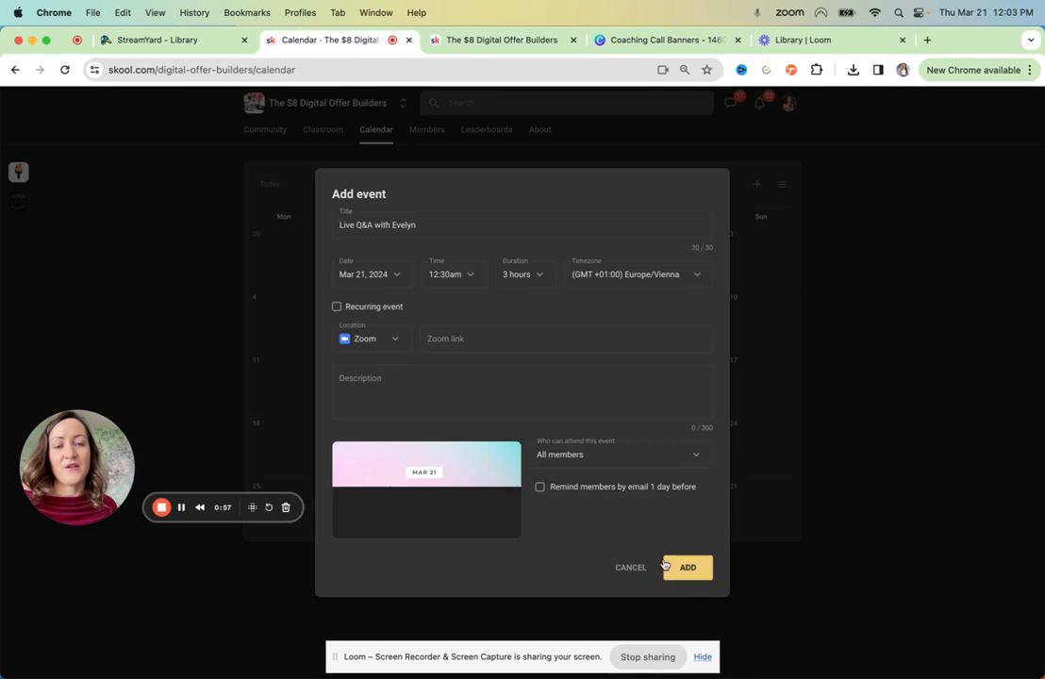
left_click(630, 566)
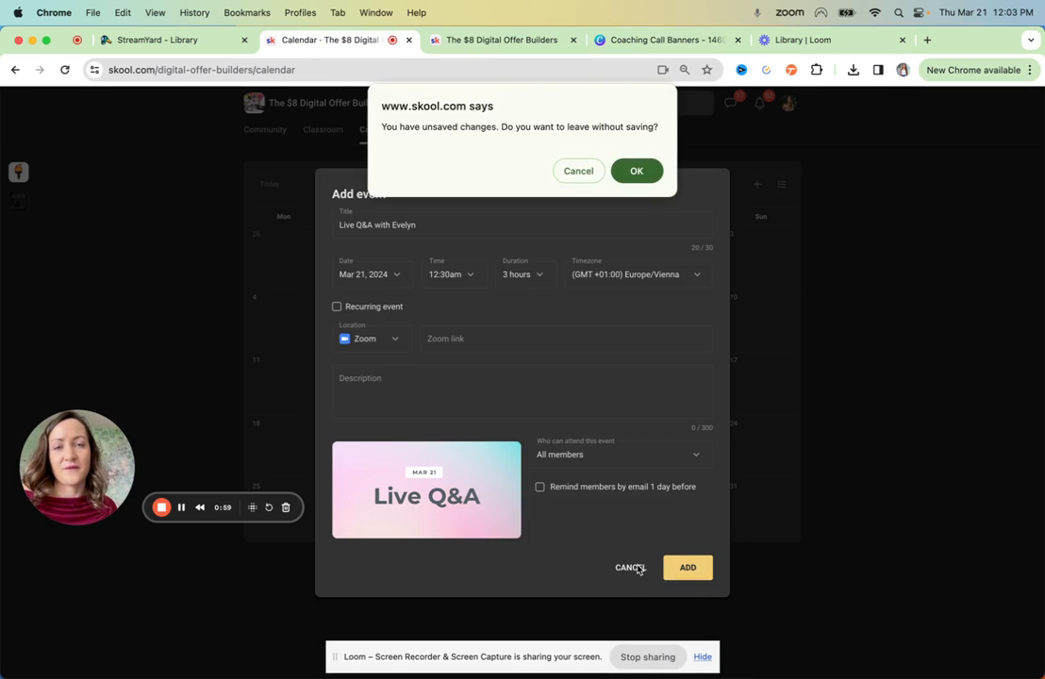
left_click(638, 170)
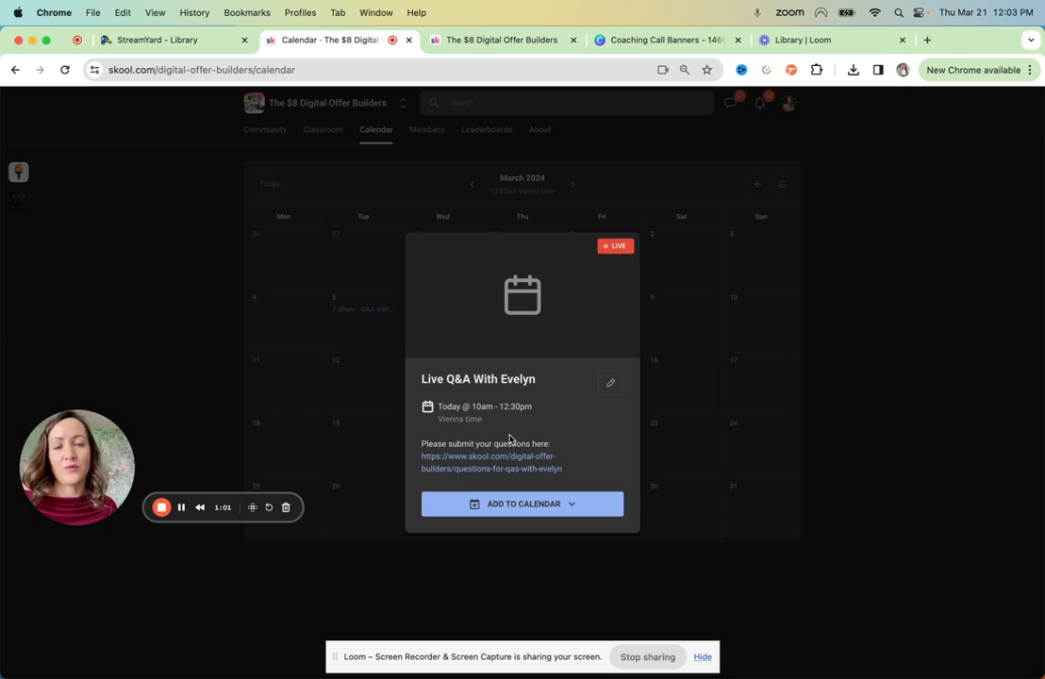
mouse_move(589, 376)
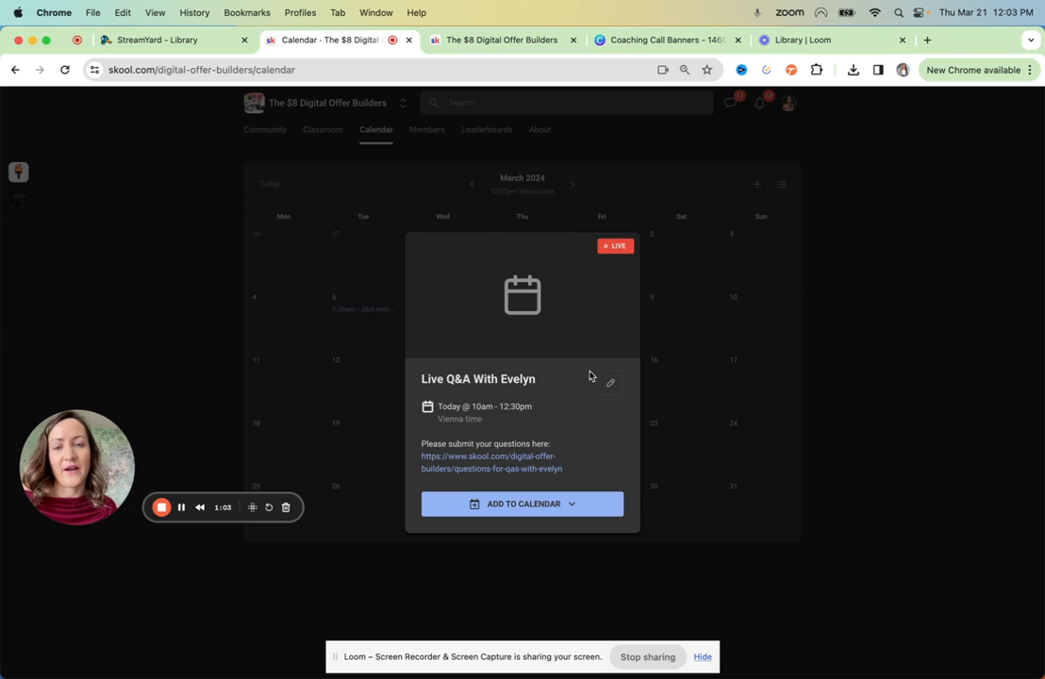
Step: Edit the existing Live Q&A With Evelyn event to last 2 hours and save it
left_click(612, 381)
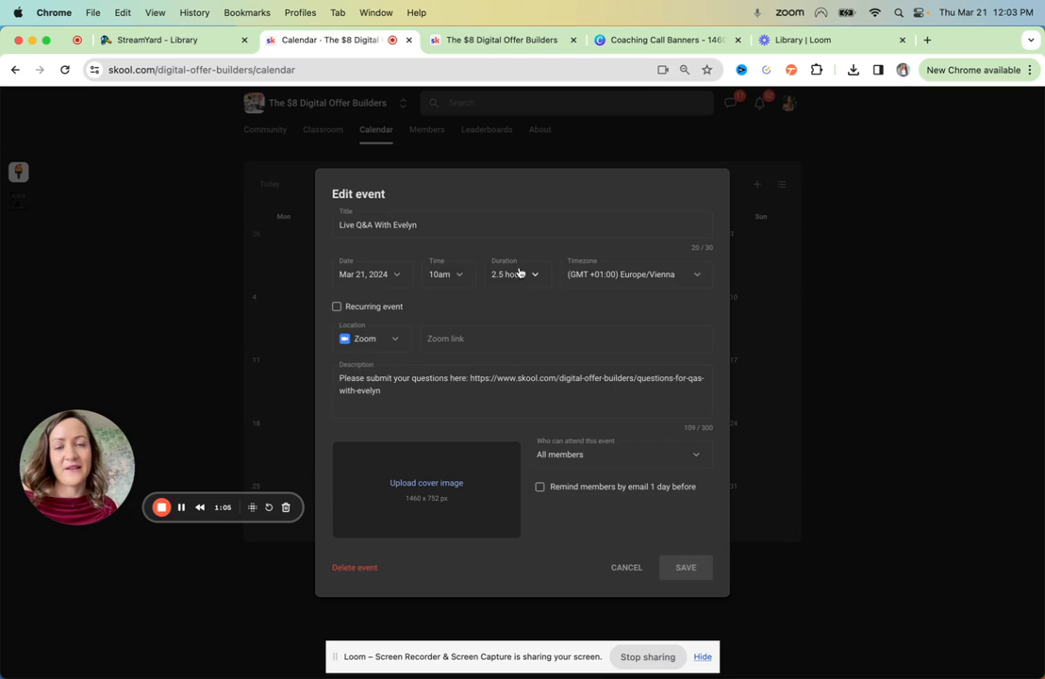
left_click(513, 273)
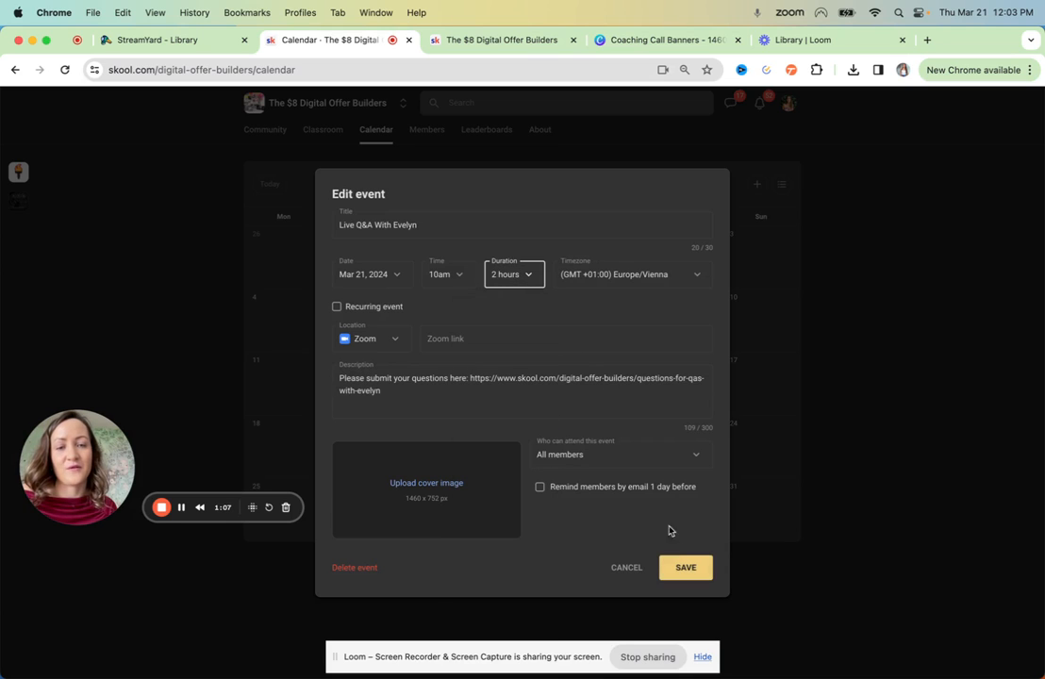
left_click(685, 566)
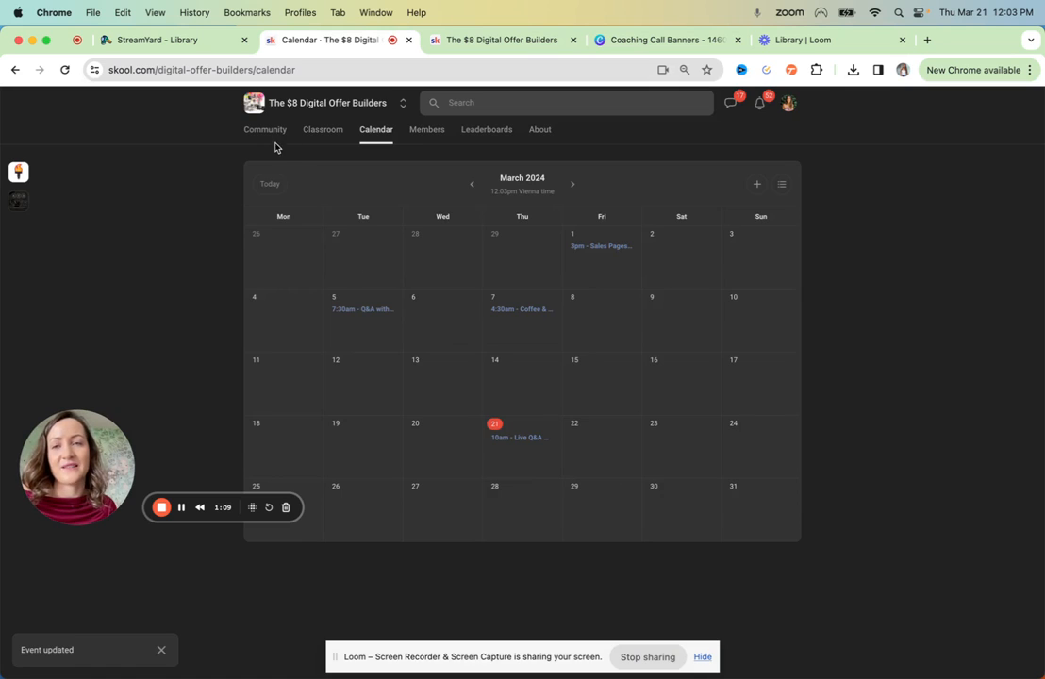
Step: View the community feed with the live Q&A banner, then move over to StreamYard
left_click(265, 129)
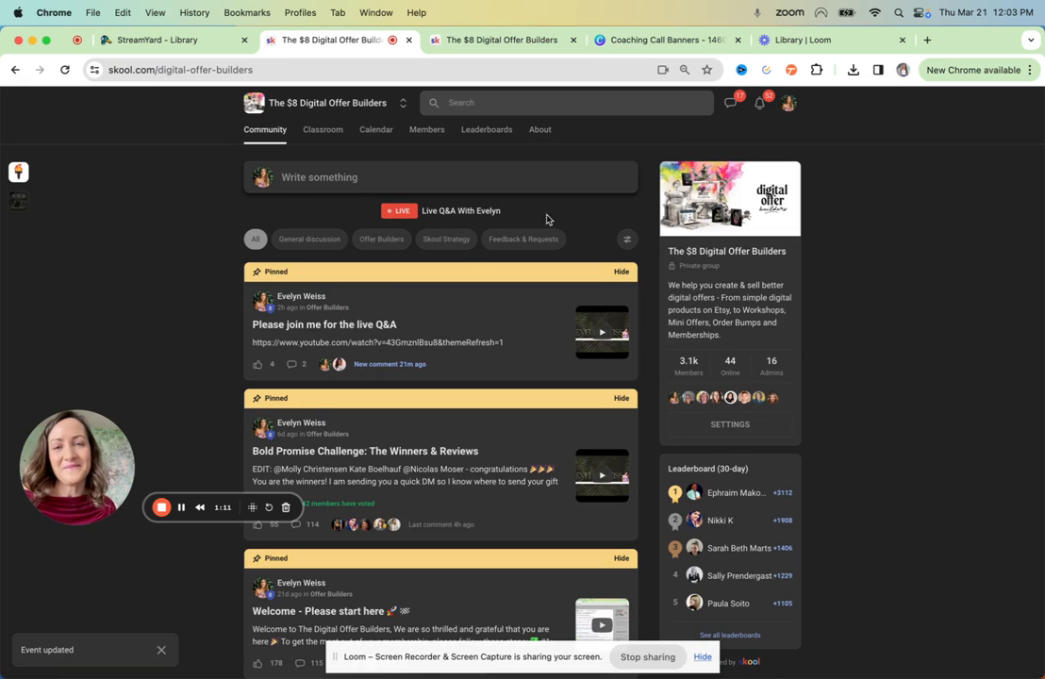
mouse_move(734, 243)
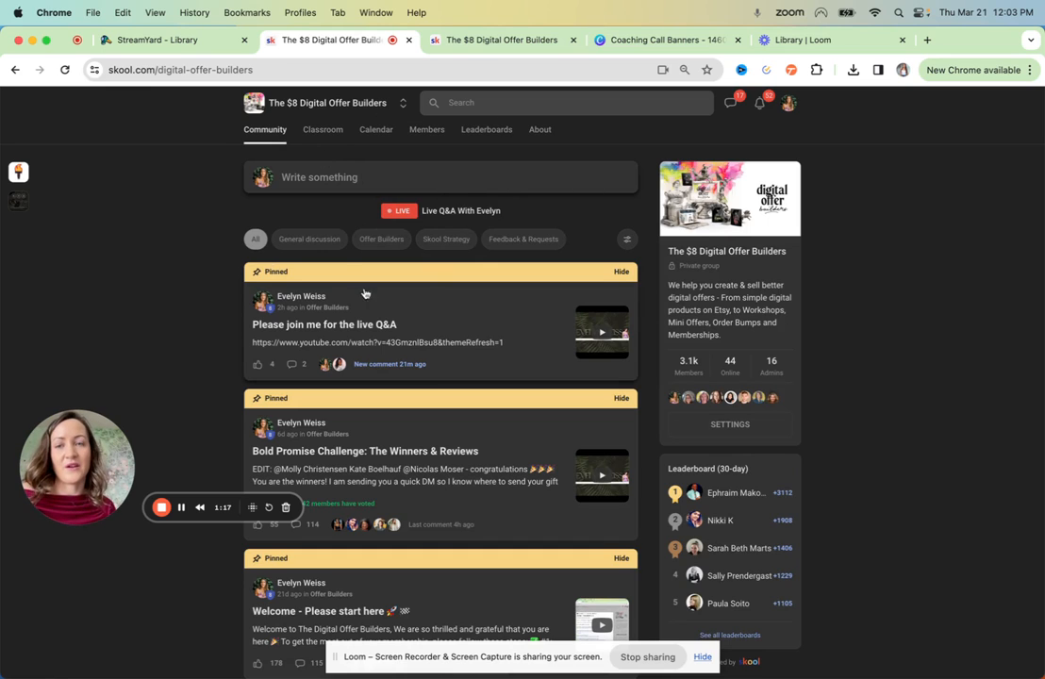
mouse_move(615, 347)
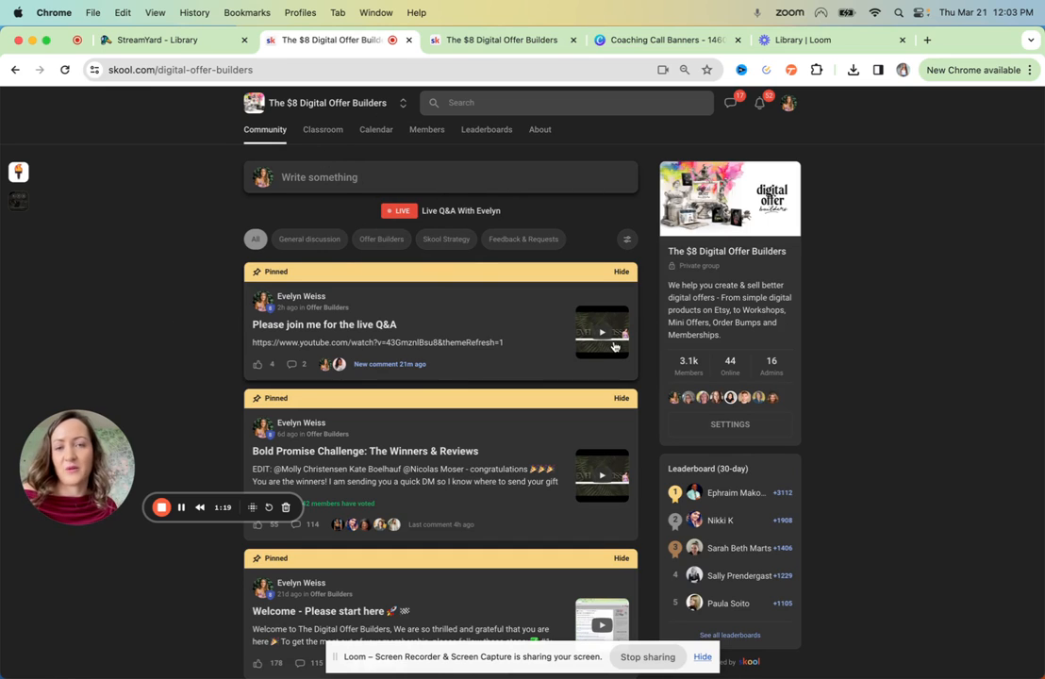
left_click(174, 39)
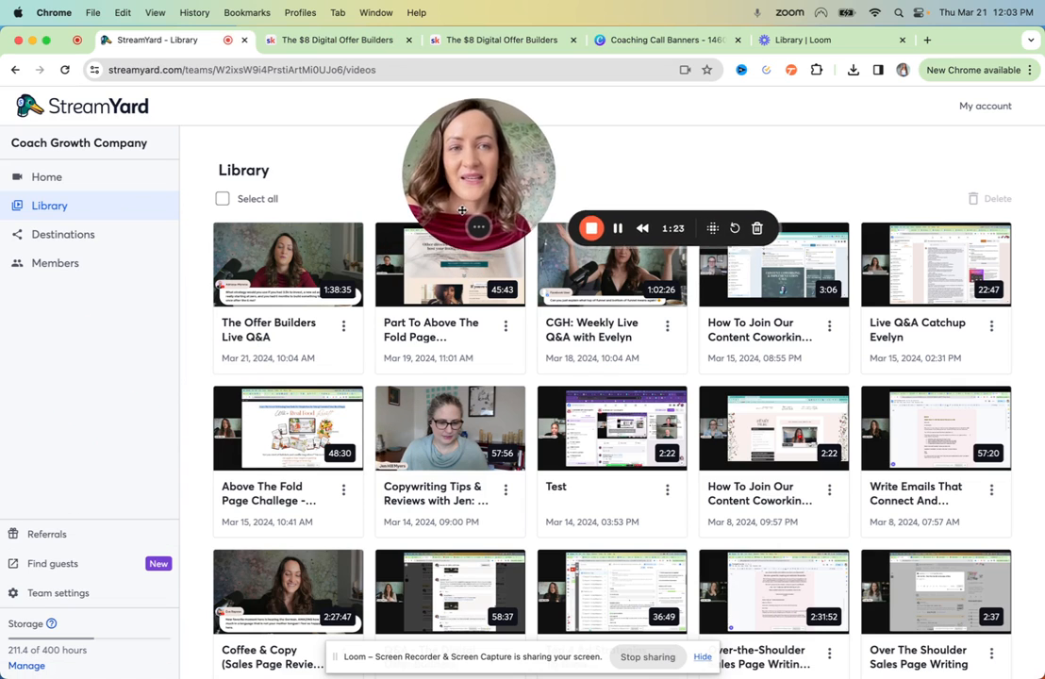
Step: Check the broadcast creation choices and streaming destinations, returning to Streams and recordings
left_click(45, 177)
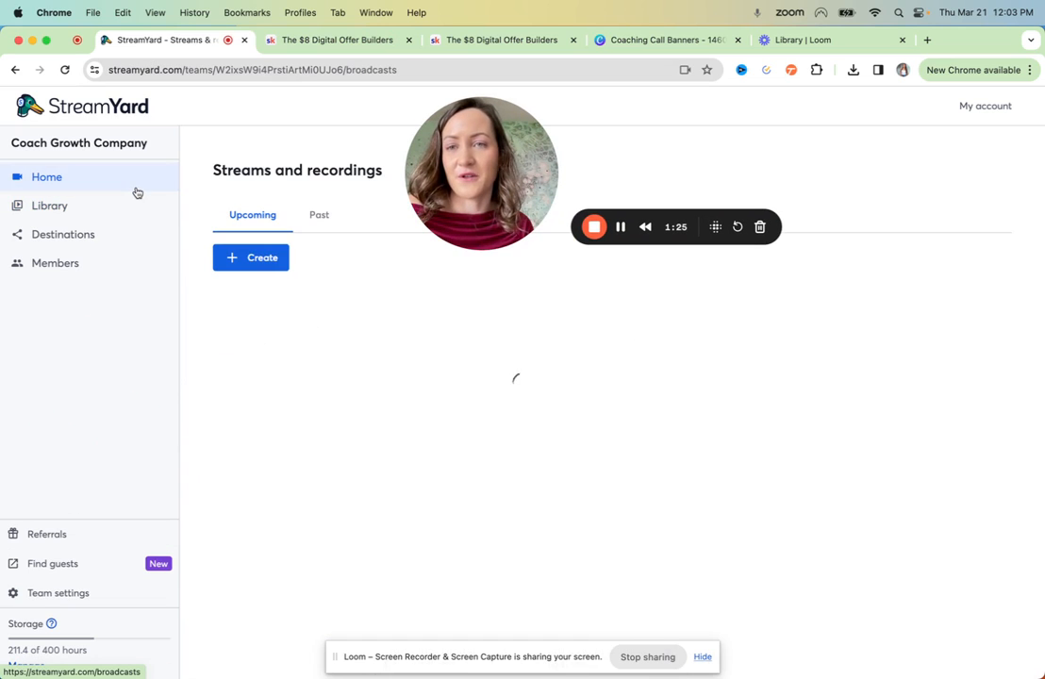
left_click(249, 257)
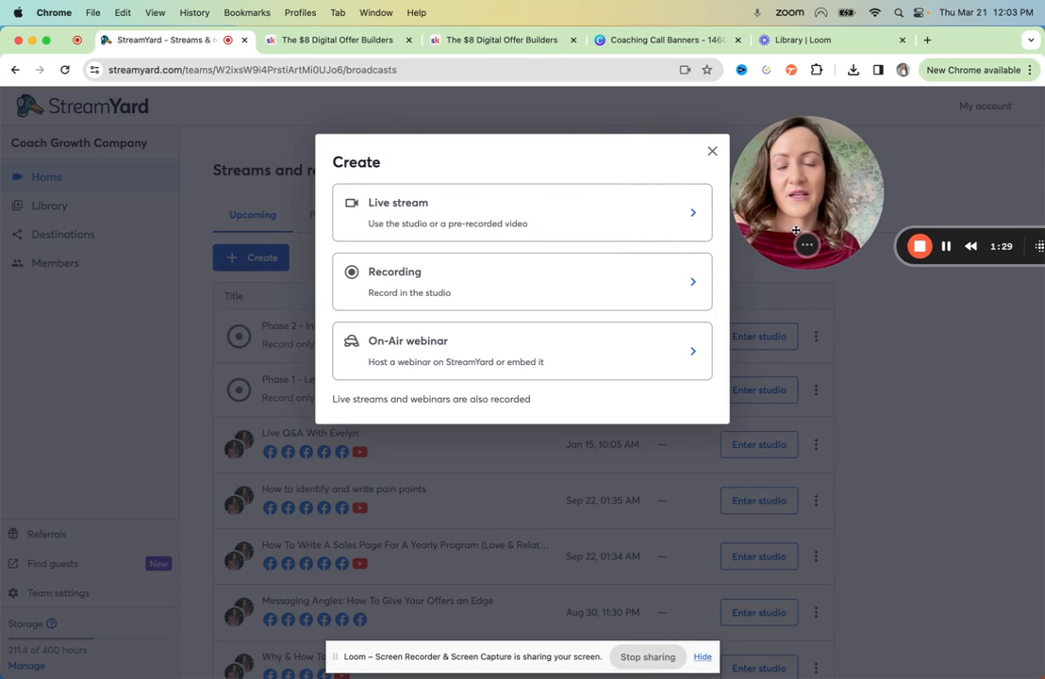
left_click(713, 151)
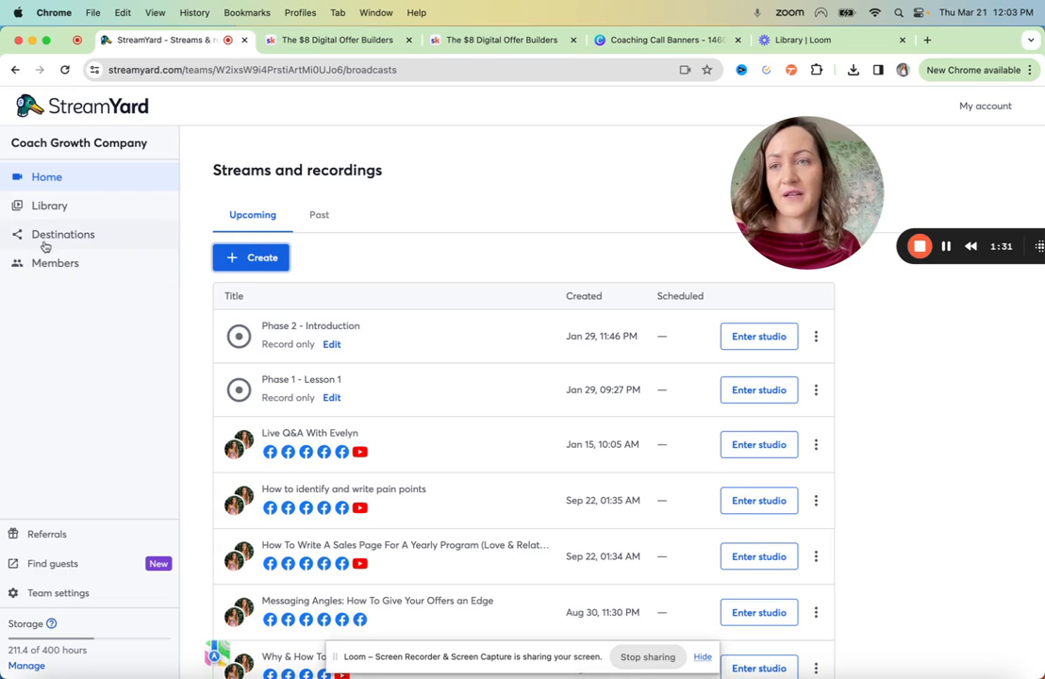
left_click(62, 234)
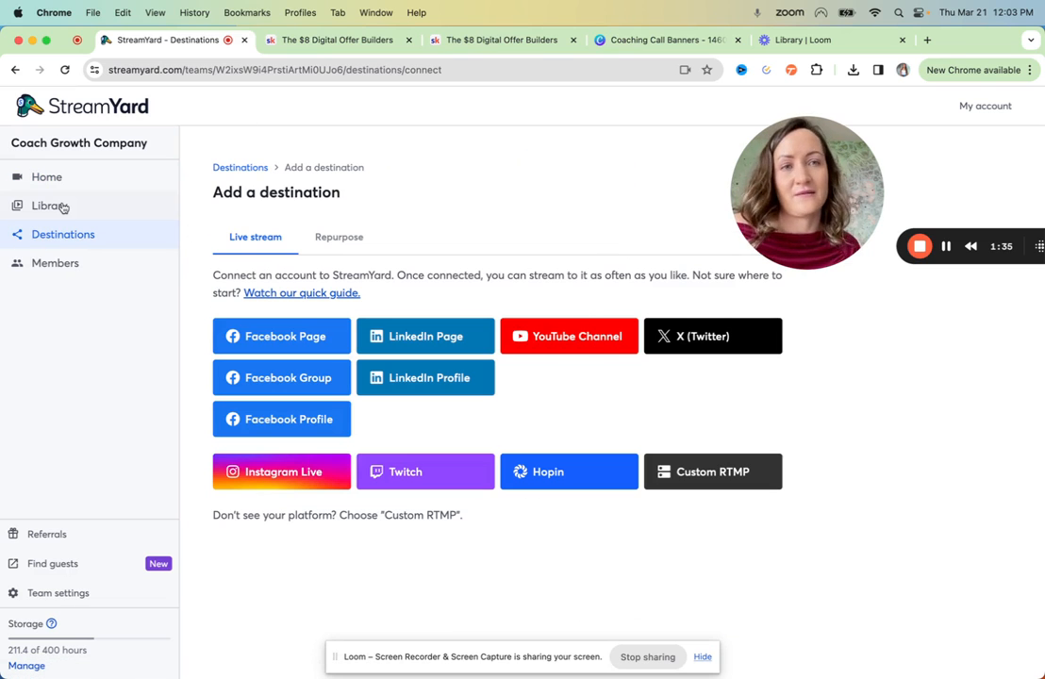
left_click(46, 177)
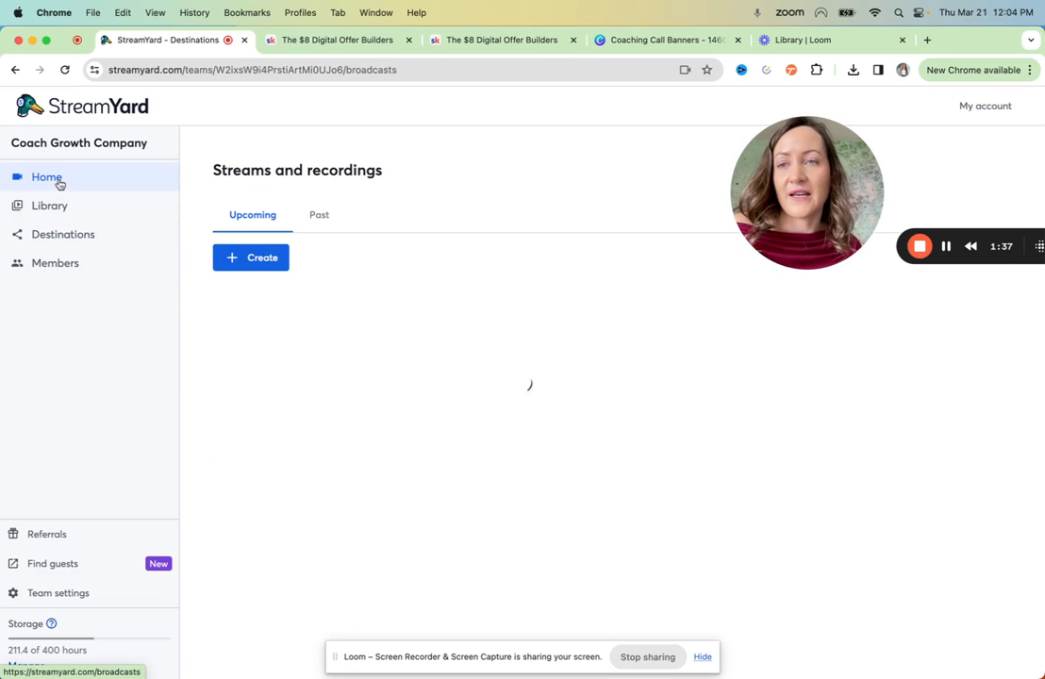
Step: Create a YouTube live stream titled 'Live Q&A with Evelyn' with a matching description
left_click(249, 257)
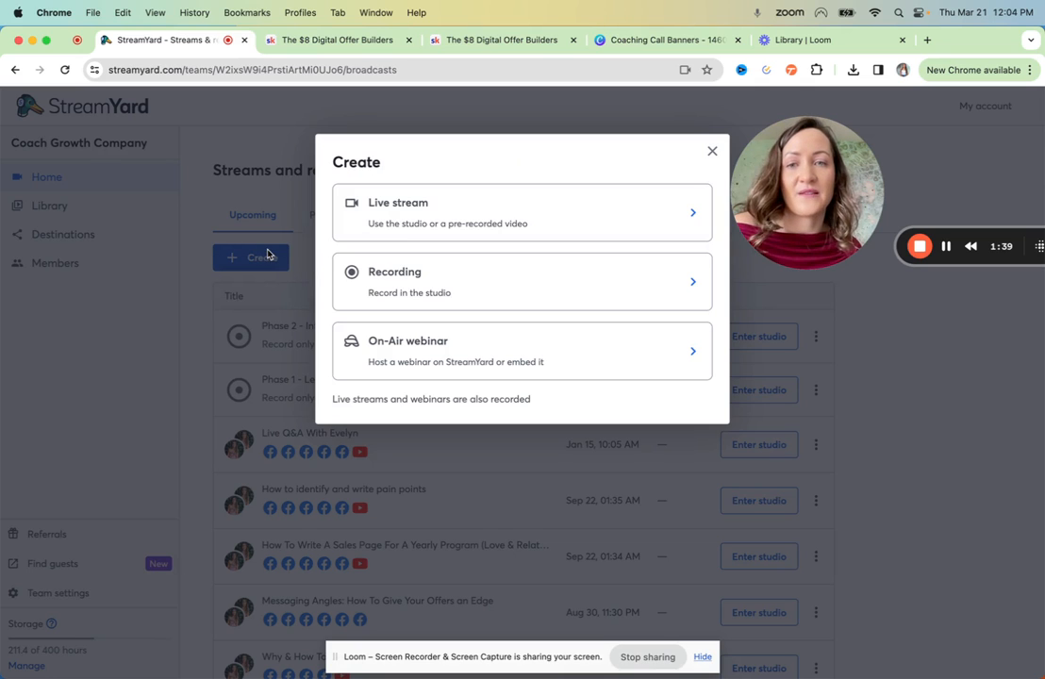
left_click(521, 211)
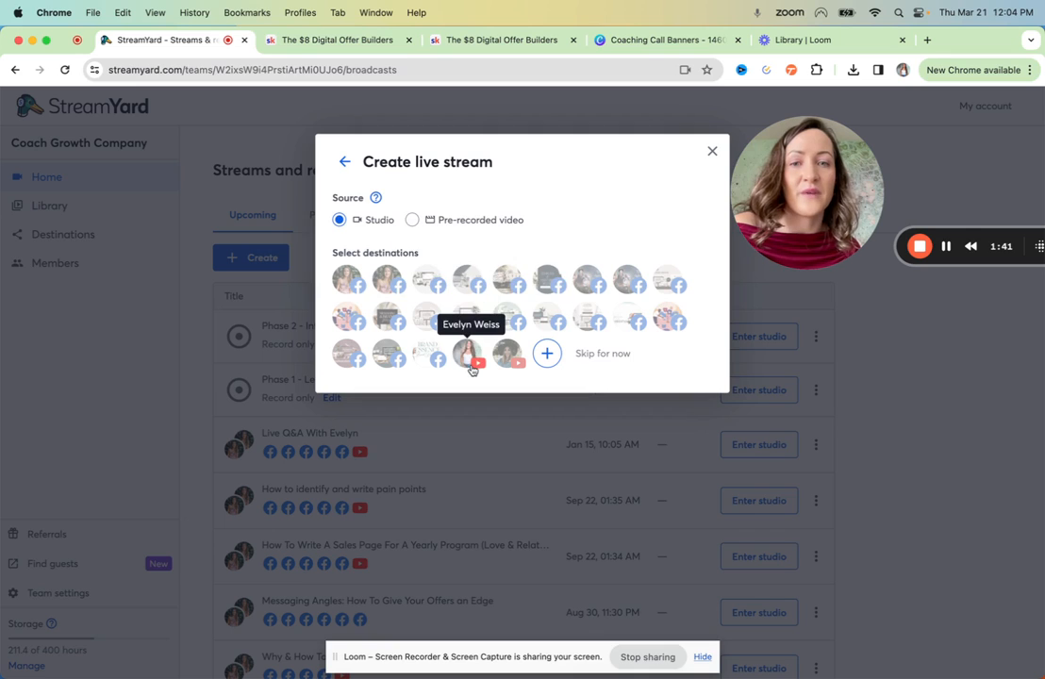
left_click(468, 356)
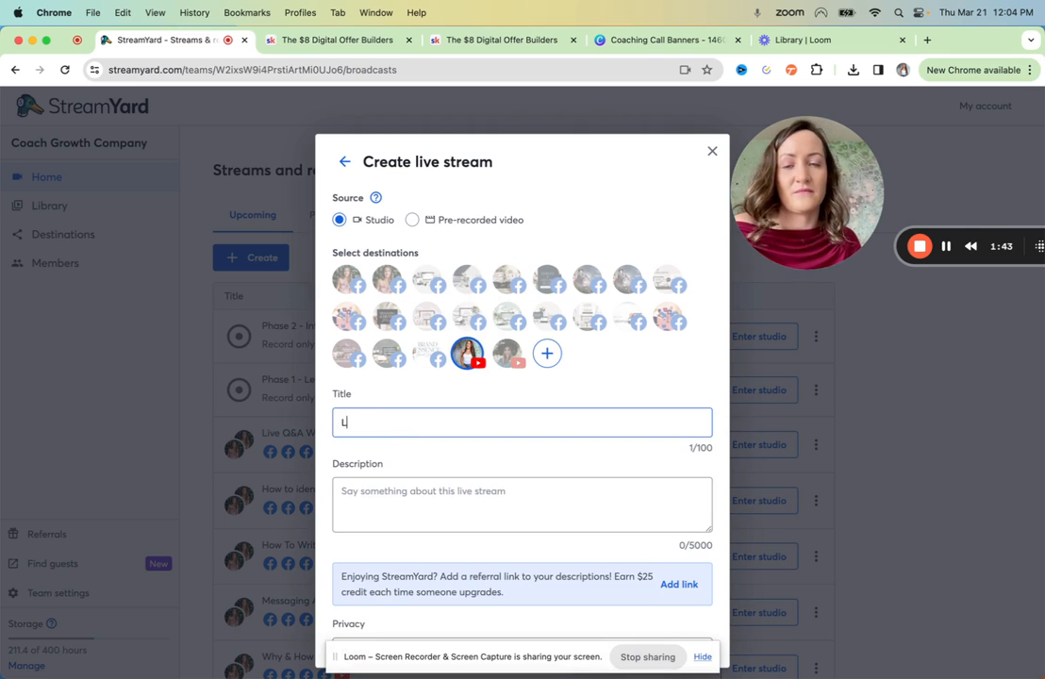
type("ive Q&A w")
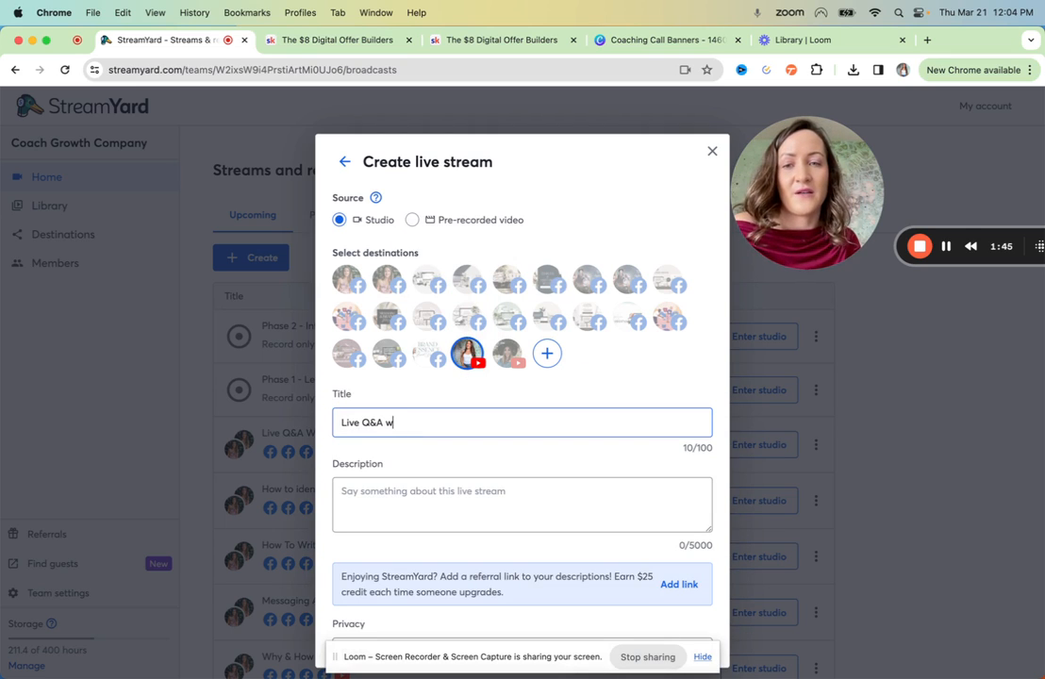
type("ith Evelyn")
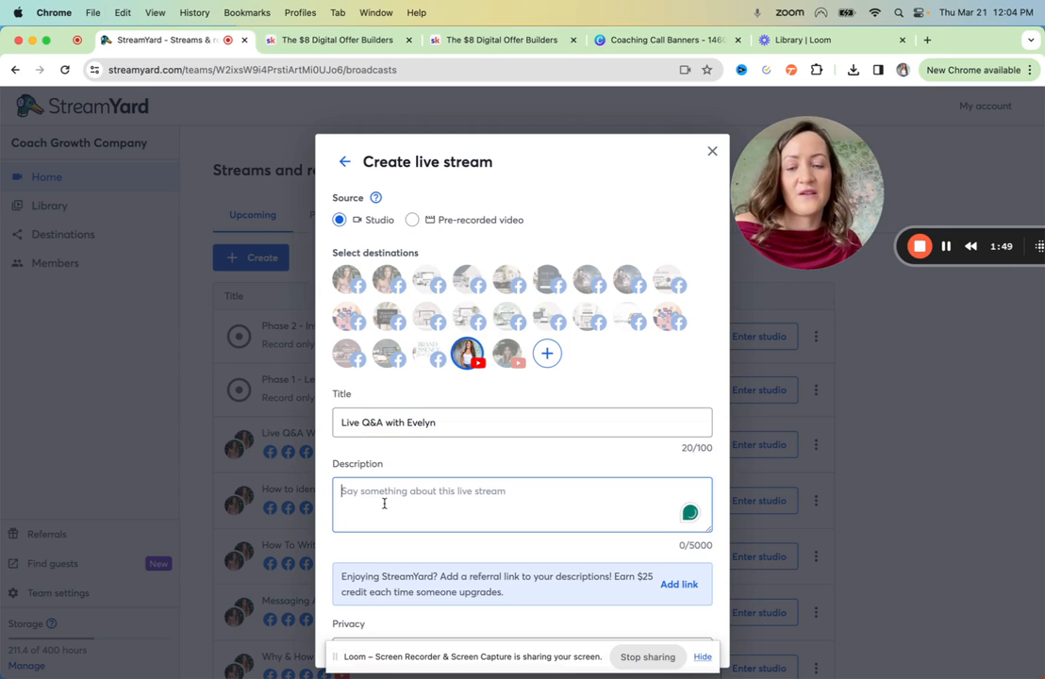
type("Live Q&A with Evelyn")
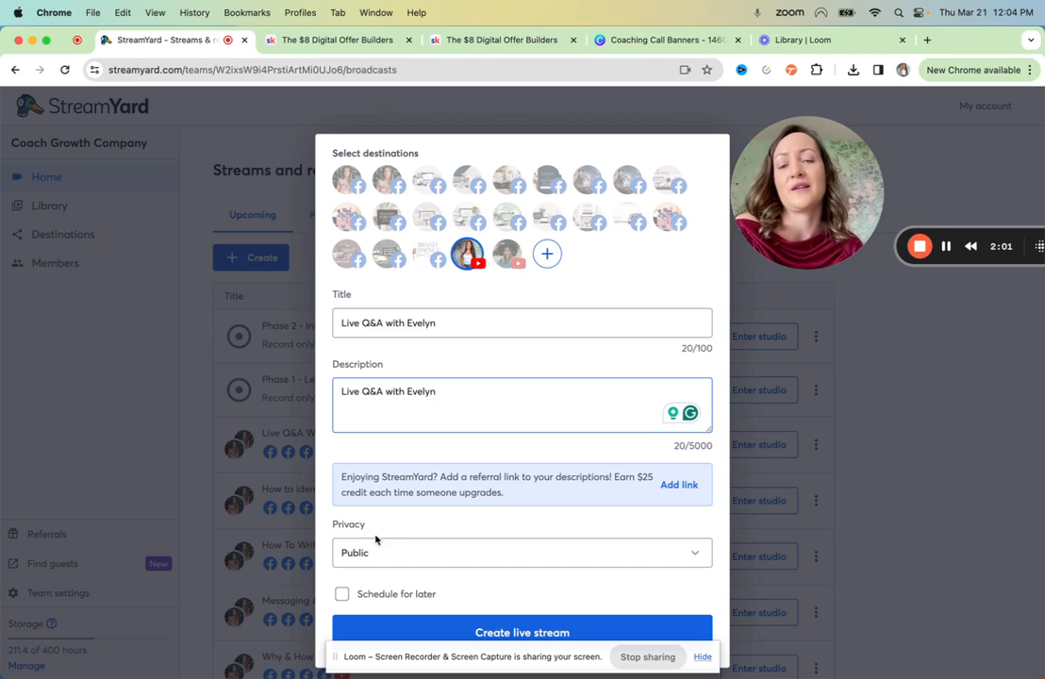
Step: Set the stream's privacy to Unlisted and create the live stream
left_click(520, 551)
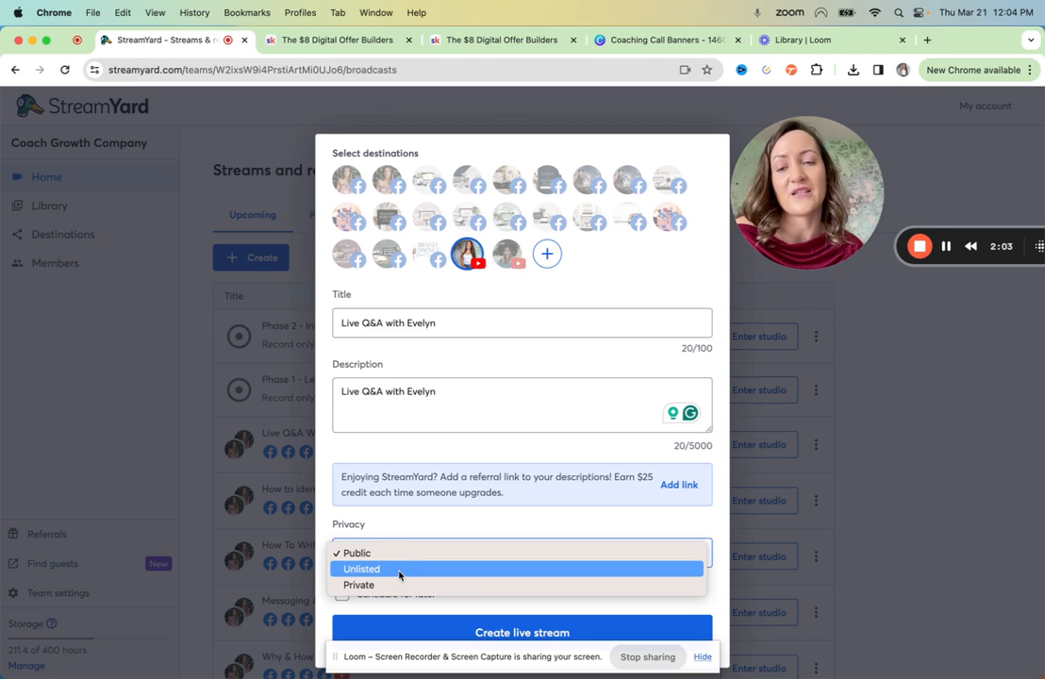
left_click(362, 570)
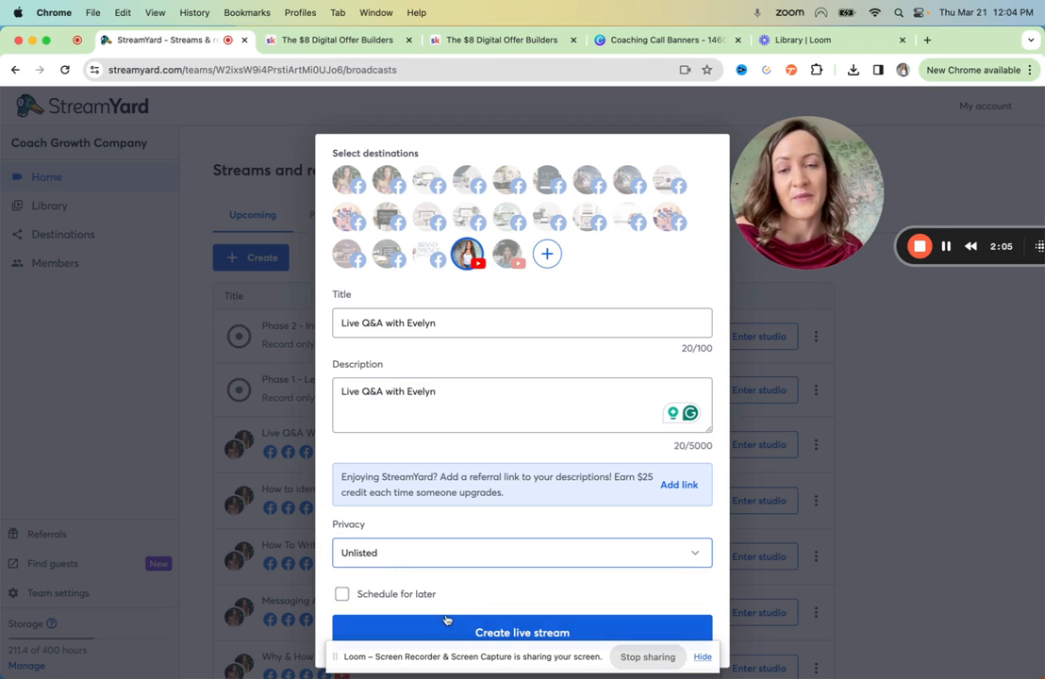
left_click(521, 632)
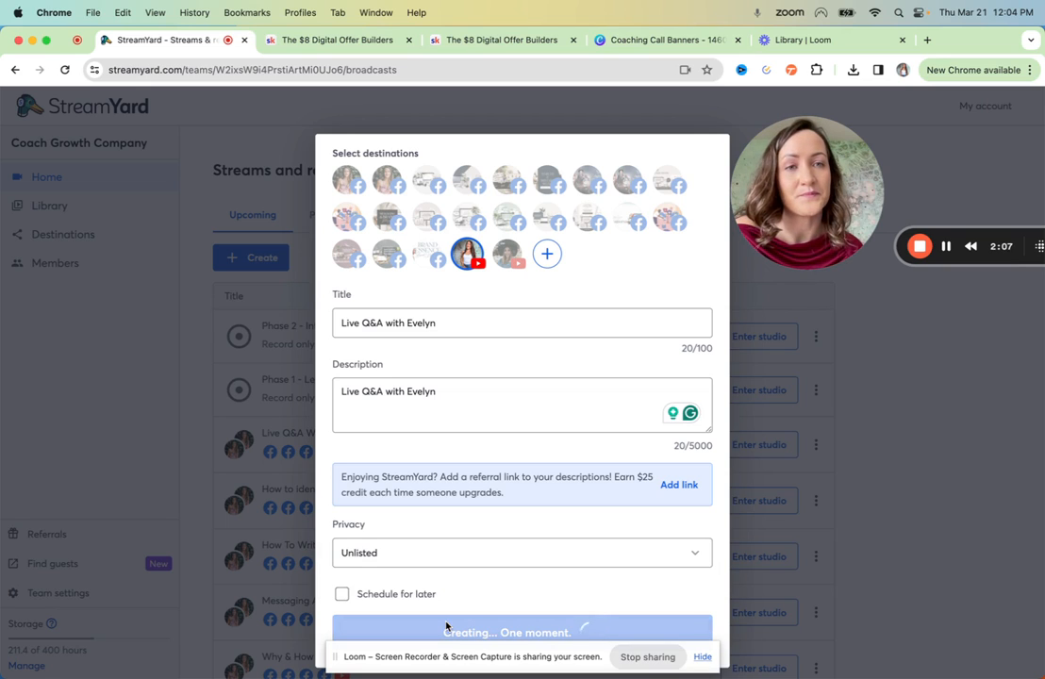
left_click(520, 630)
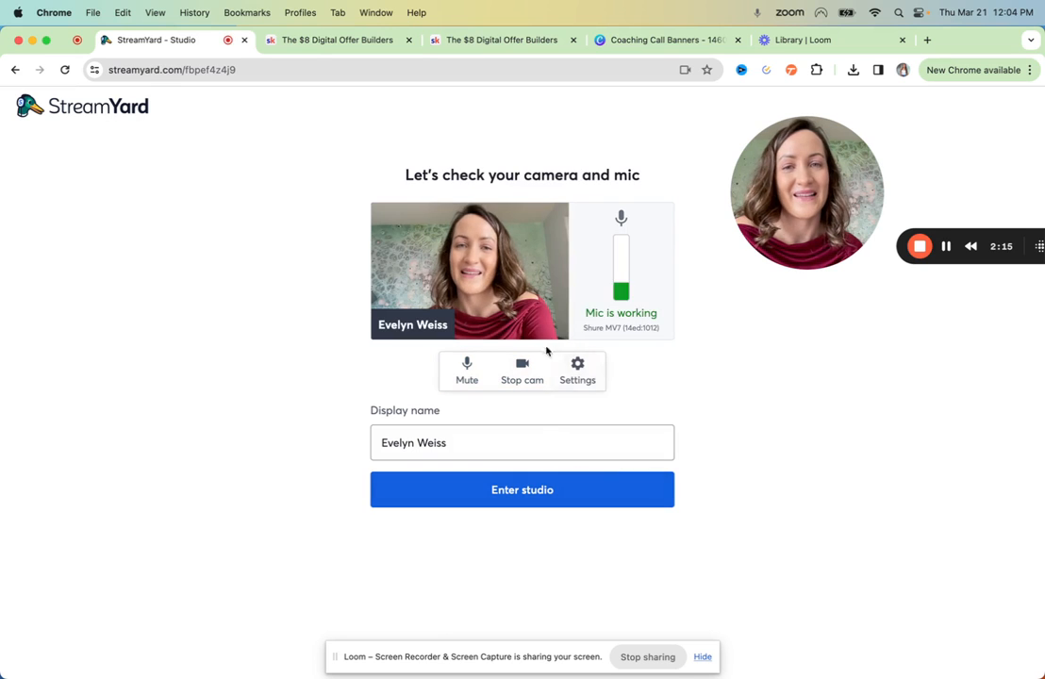
Step: Enter the broadcast studio and continue from its destination details to the stream's YouTube page
left_click(577, 369)
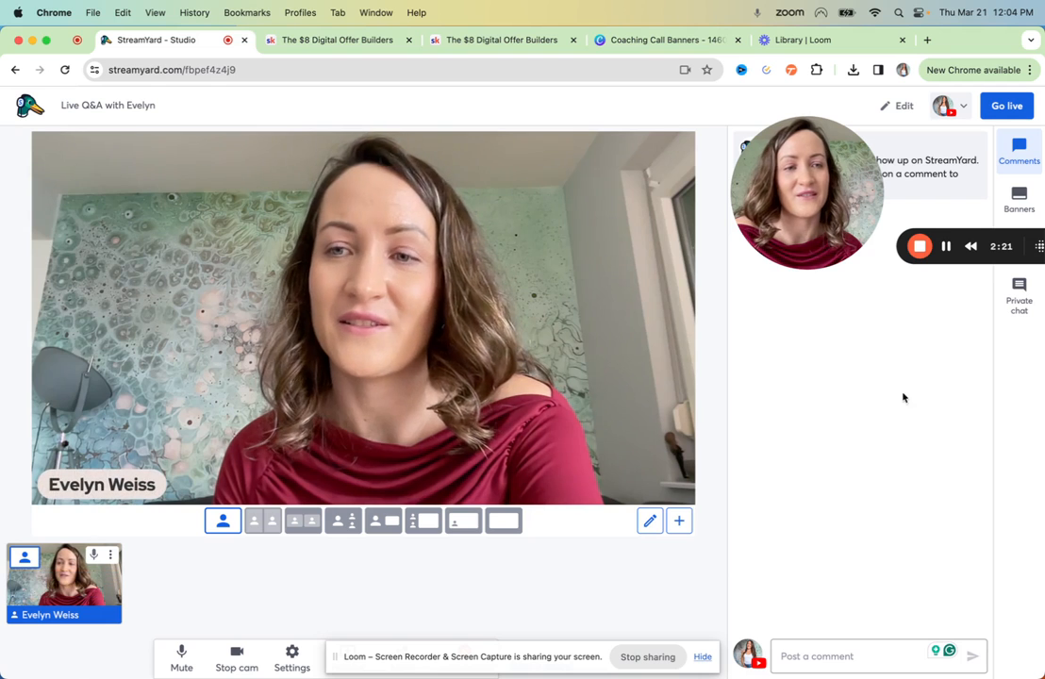
mouse_move(970, 245)
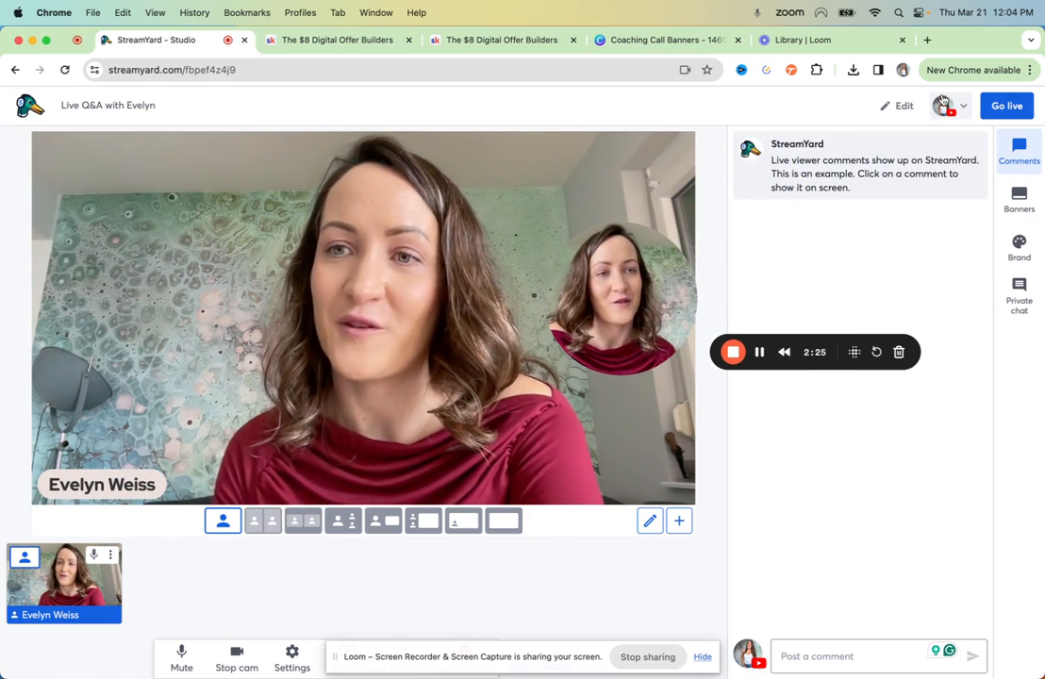
left_click(944, 105)
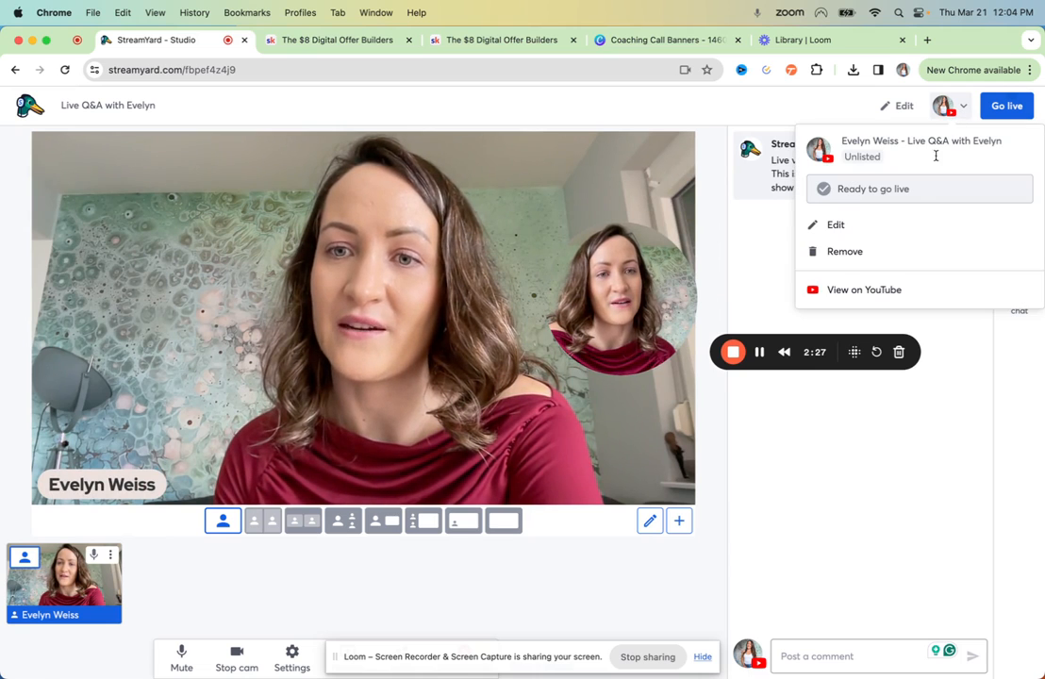
left_click(864, 291)
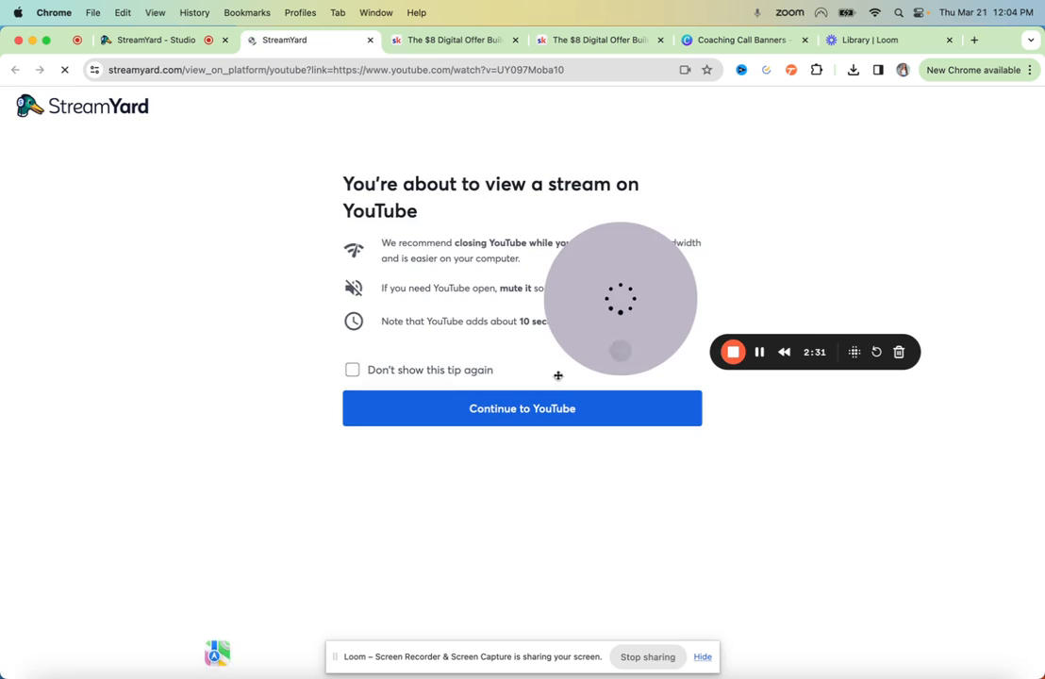
left_click(521, 408)
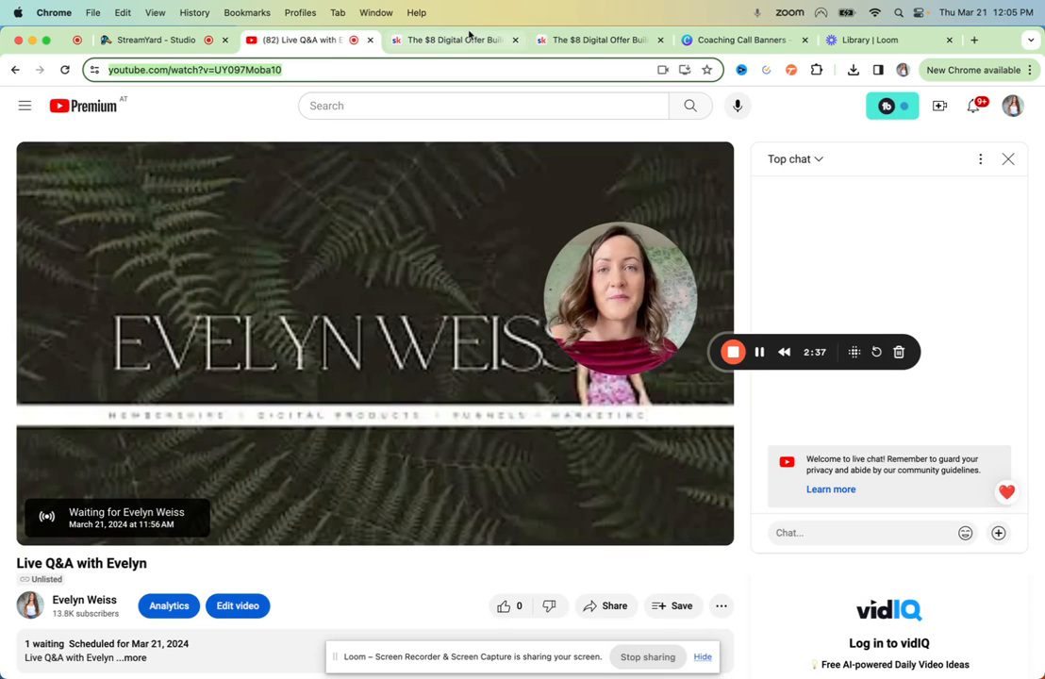
Step: Check the pinned 'Please join me for the live Q&A' post in Skool, then return to the StreamYard studio
left_click(453, 39)
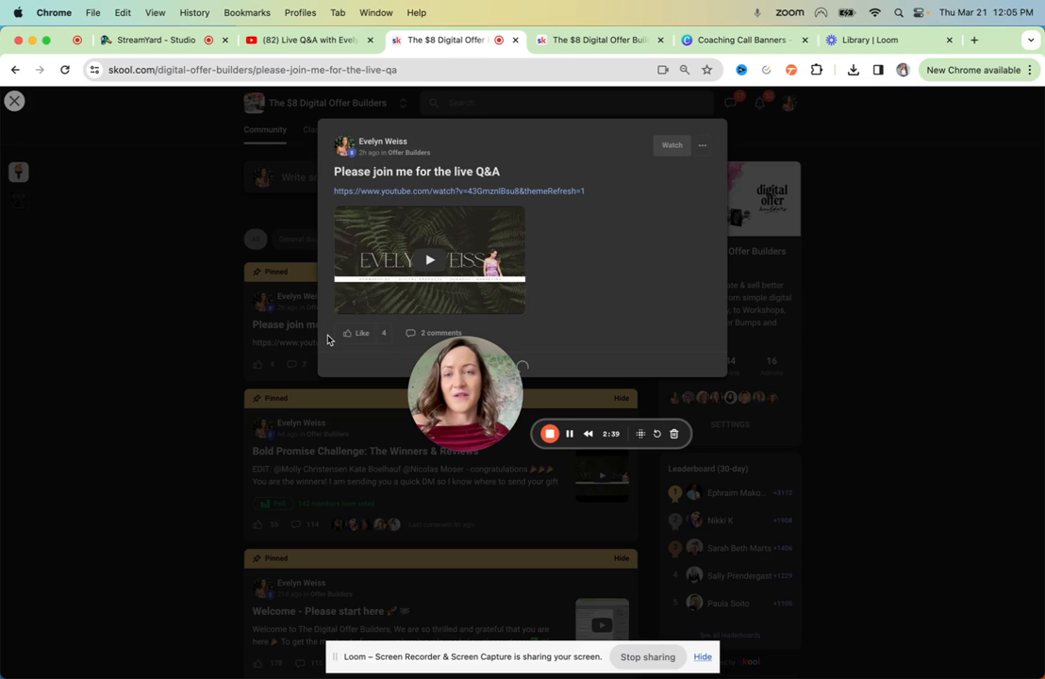
left_click(441, 332)
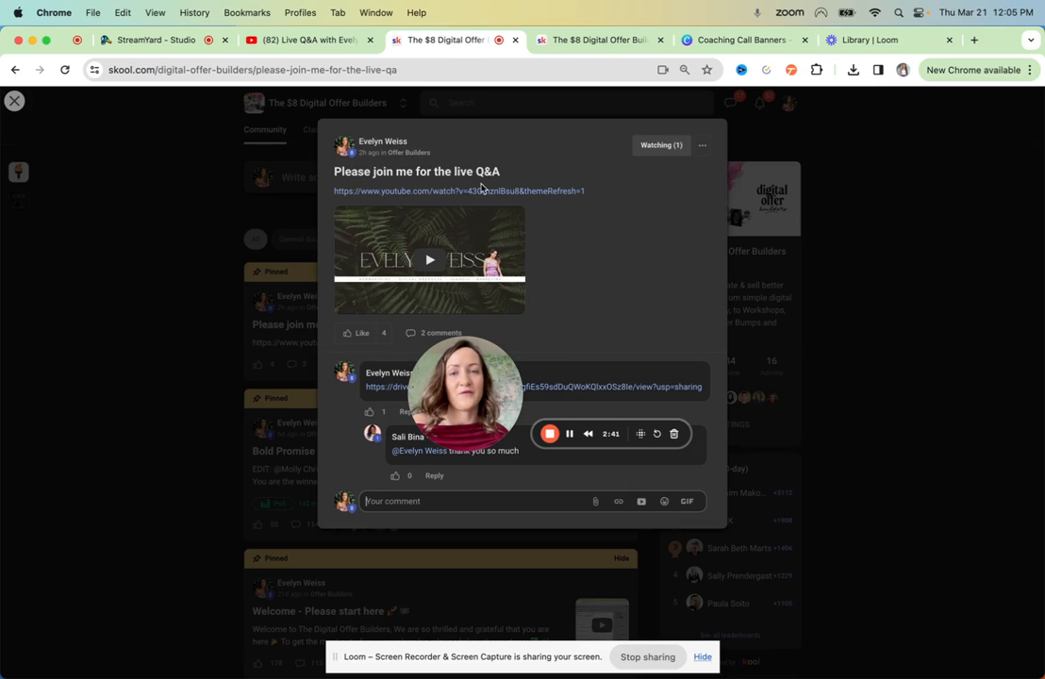
mouse_move(607, 226)
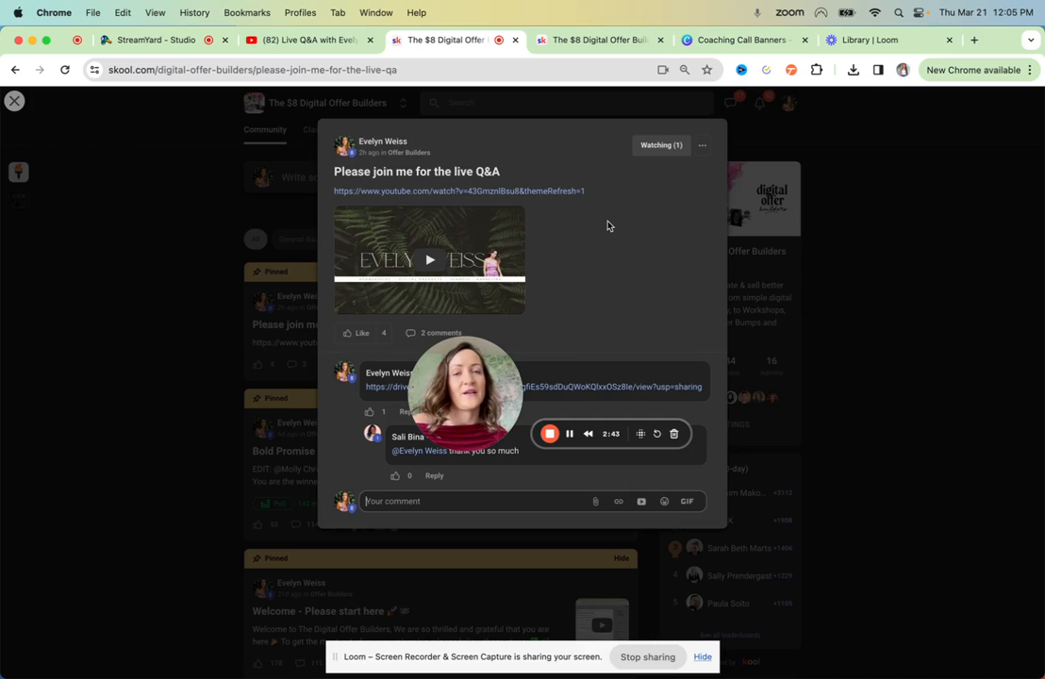
mouse_move(162, 400)
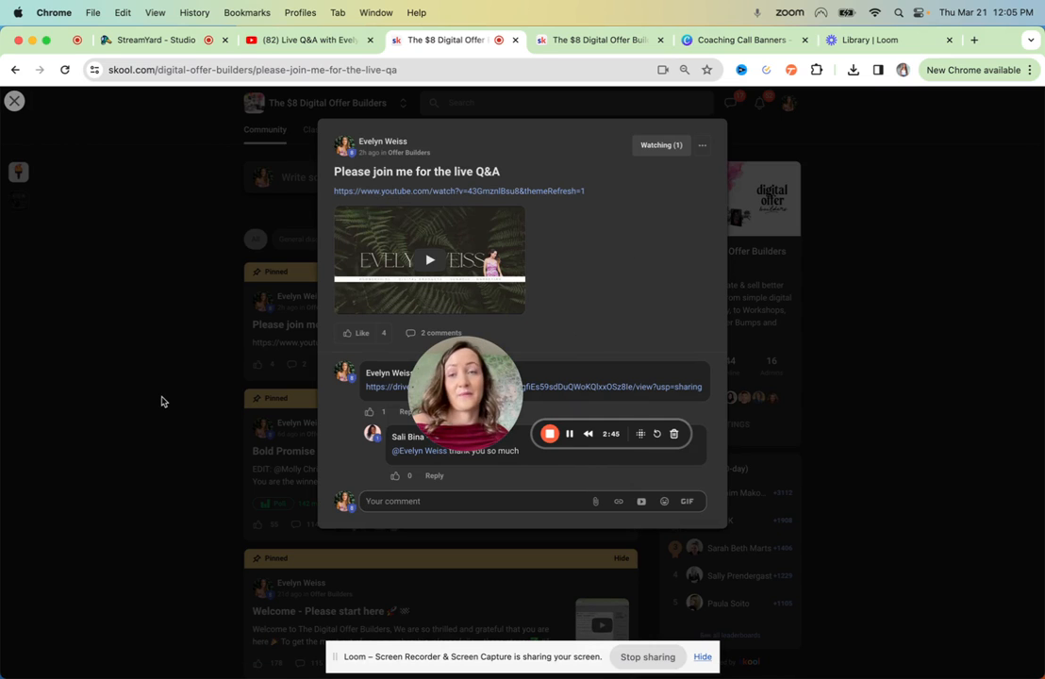
left_click(15, 102)
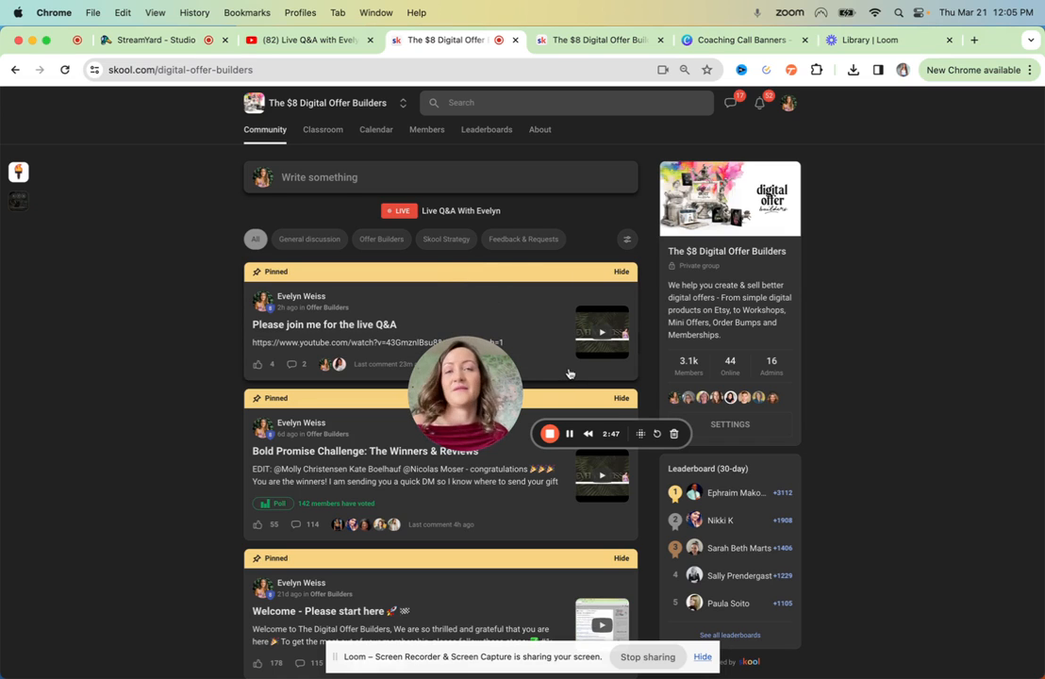
left_click(155, 39)
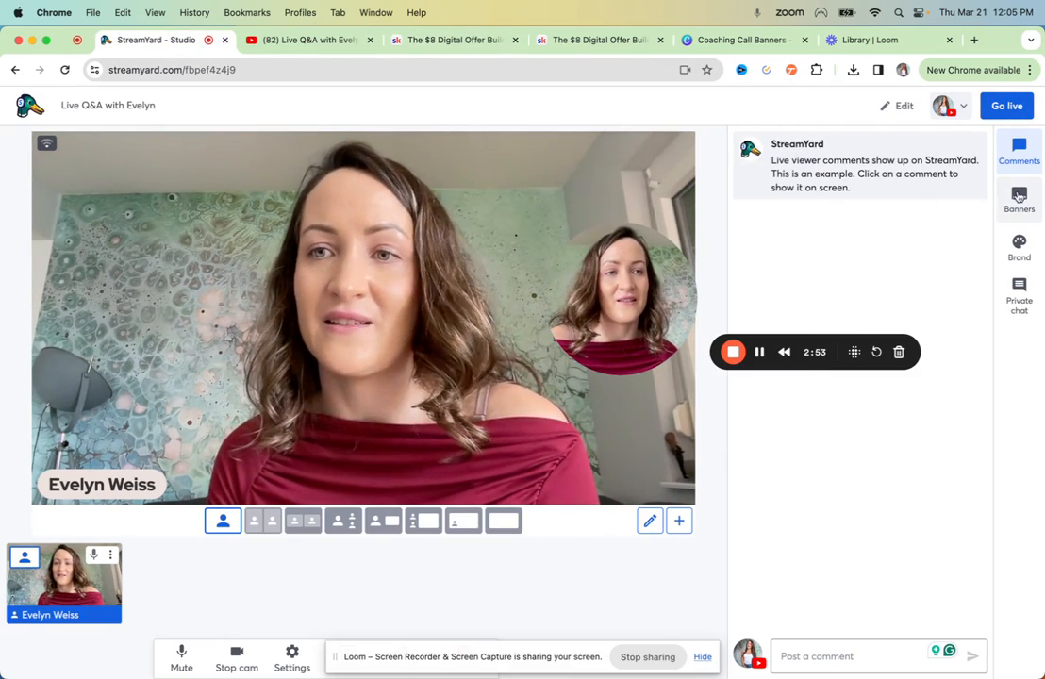
left_click(309, 40)
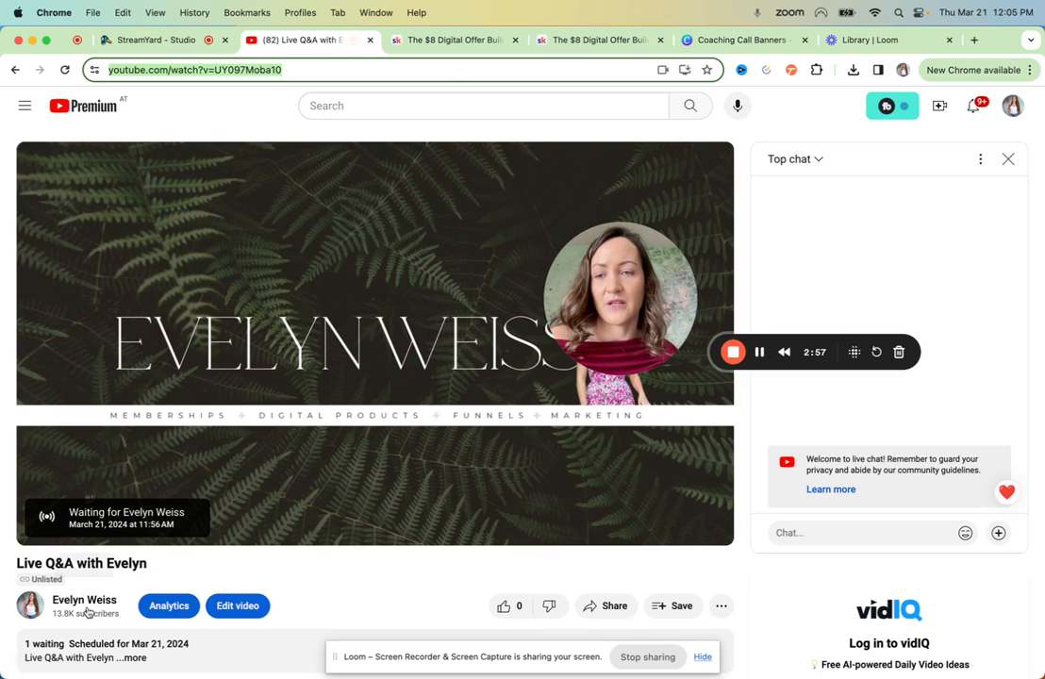
left_click(83, 600)
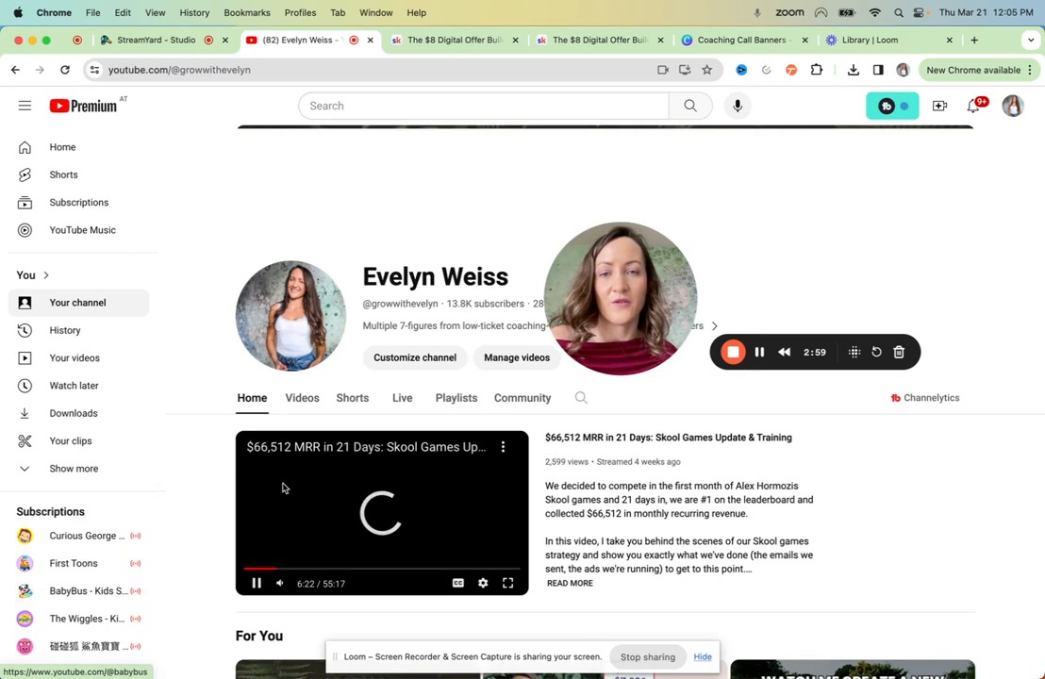
left_click(402, 396)
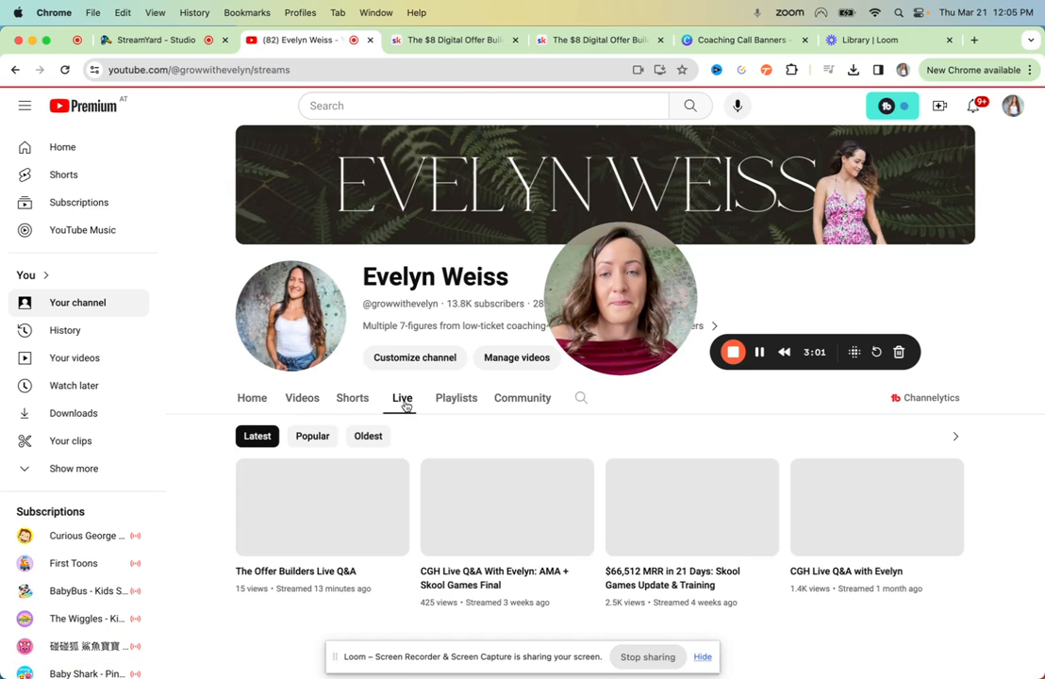
scroll("down", 3)
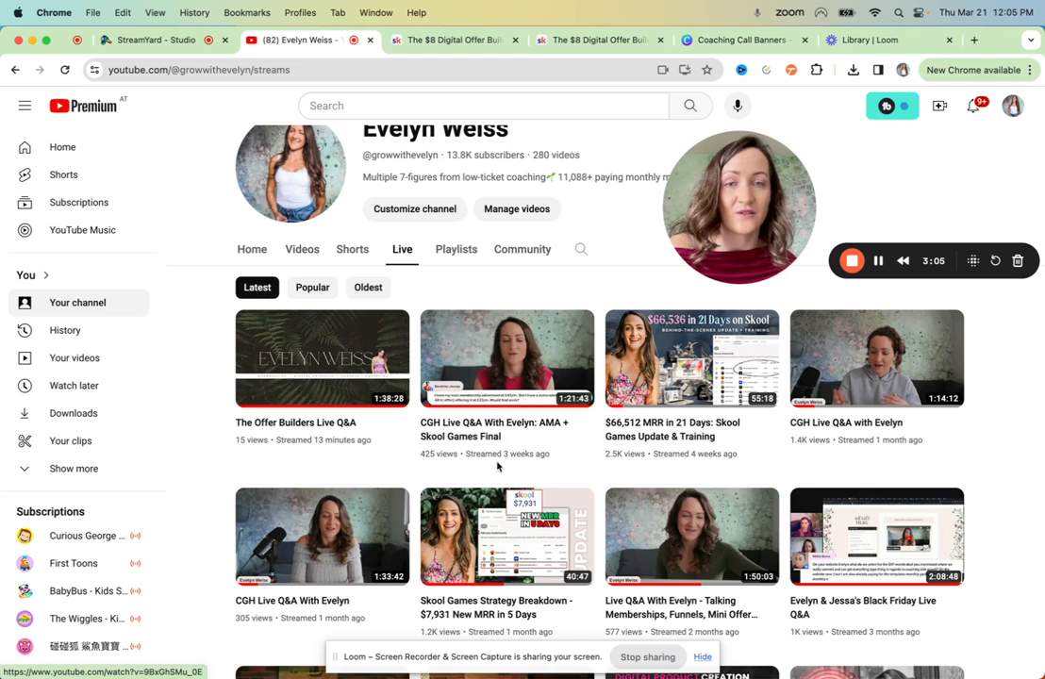
left_click(506, 358)
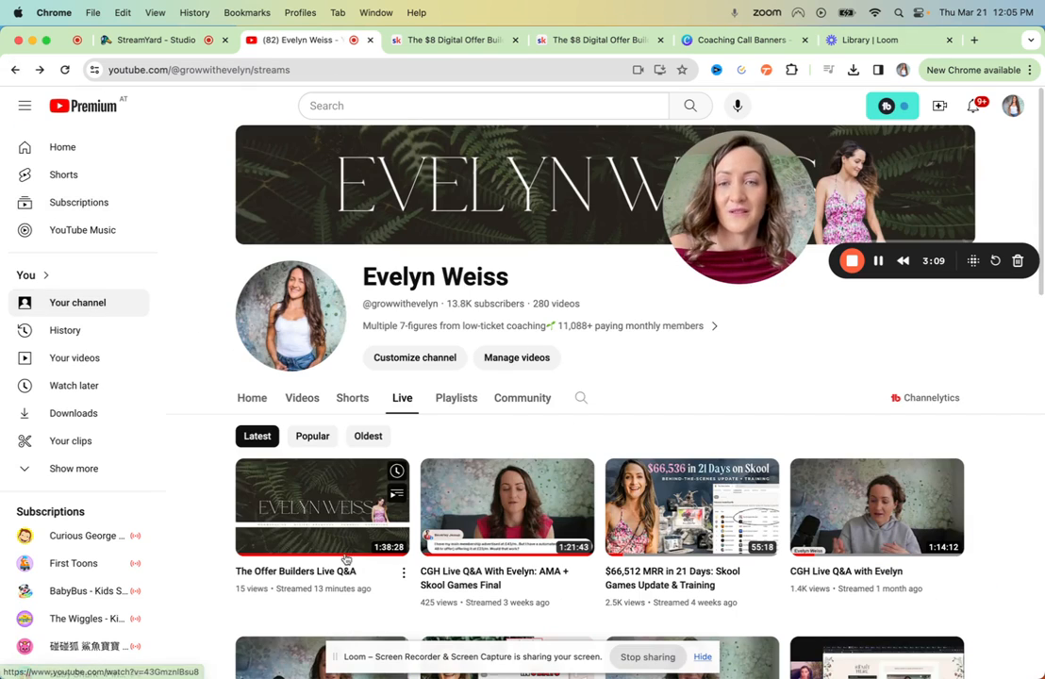
Step: Play The Offer Builders Live Q&A replay, glancing at the StreamYard studio in between
left_click(320, 505)
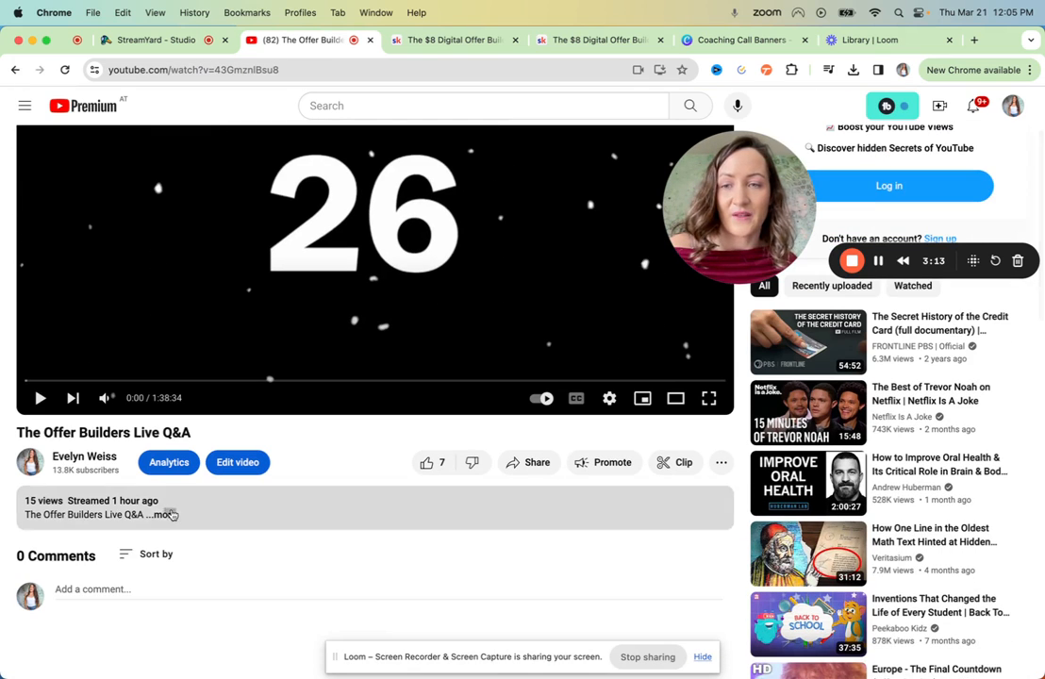
left_click(170, 513)
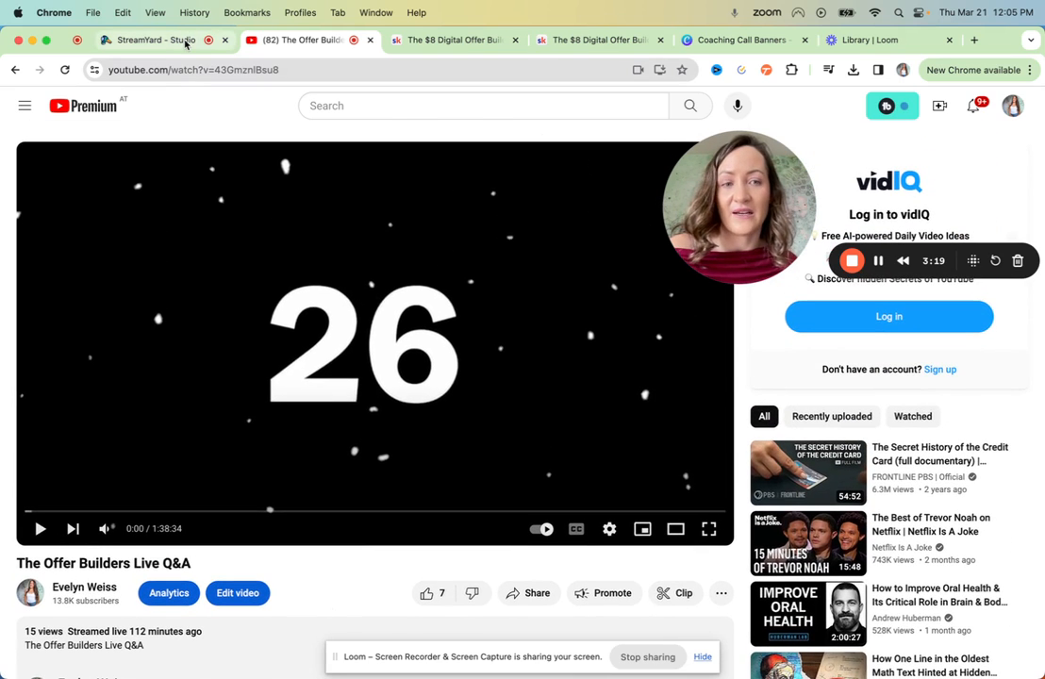
left_click(151, 40)
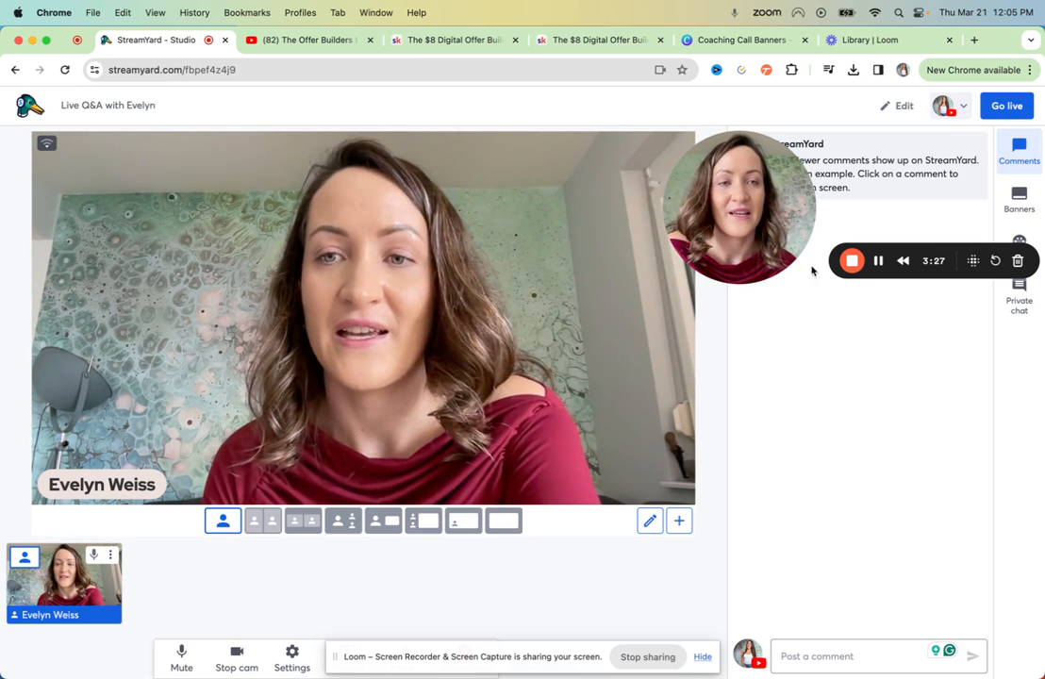
left_click(310, 40)
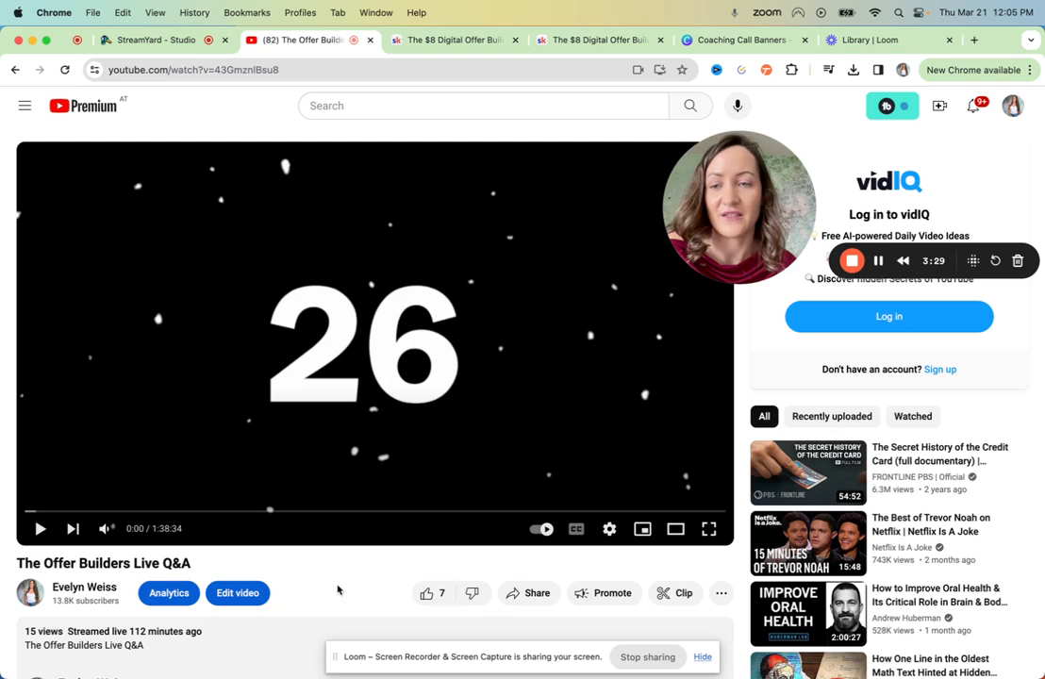
Step: Upload the new Evelyn thumbnail jpg from Downloads as the Live Q&A video's custom thumbnail
left_click(238, 592)
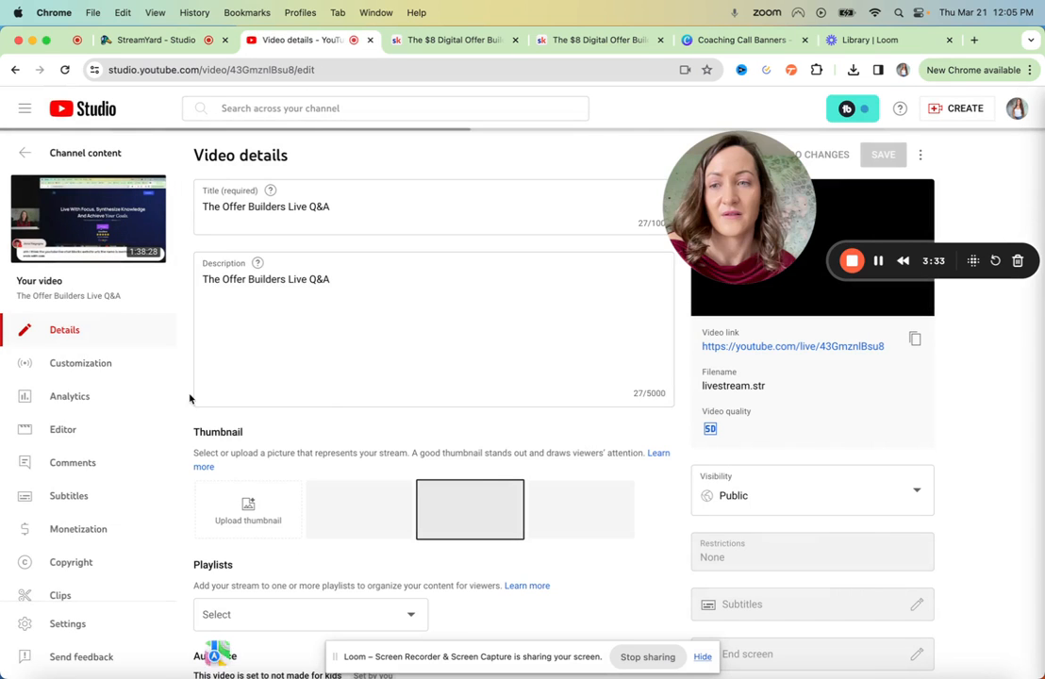
scroll("down", 3)
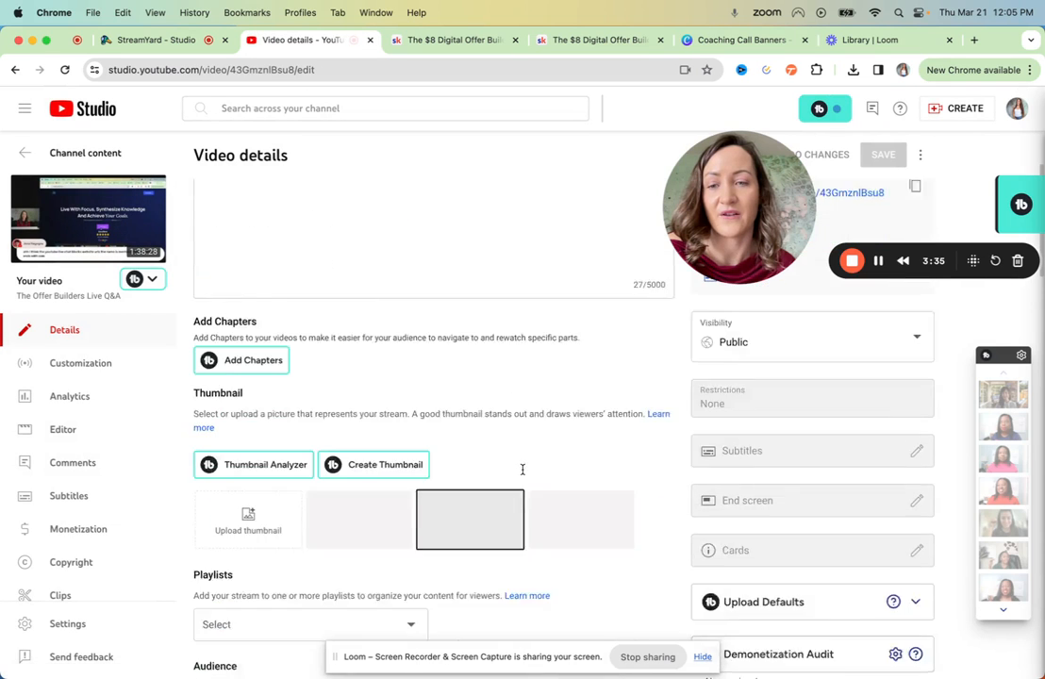
left_click(249, 519)
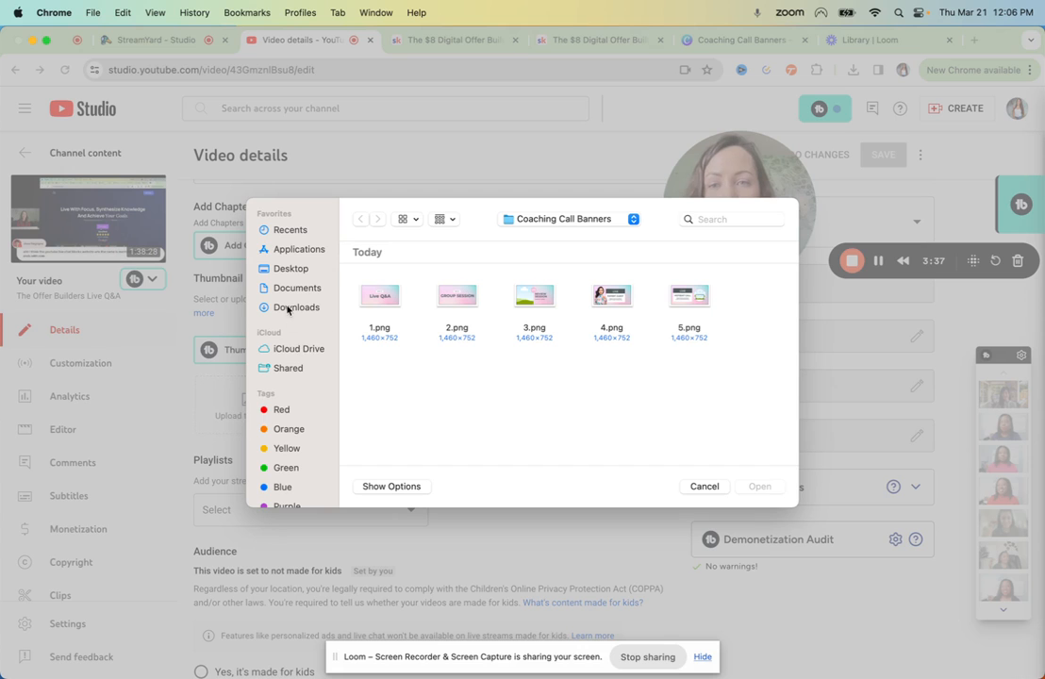
left_click(294, 305)
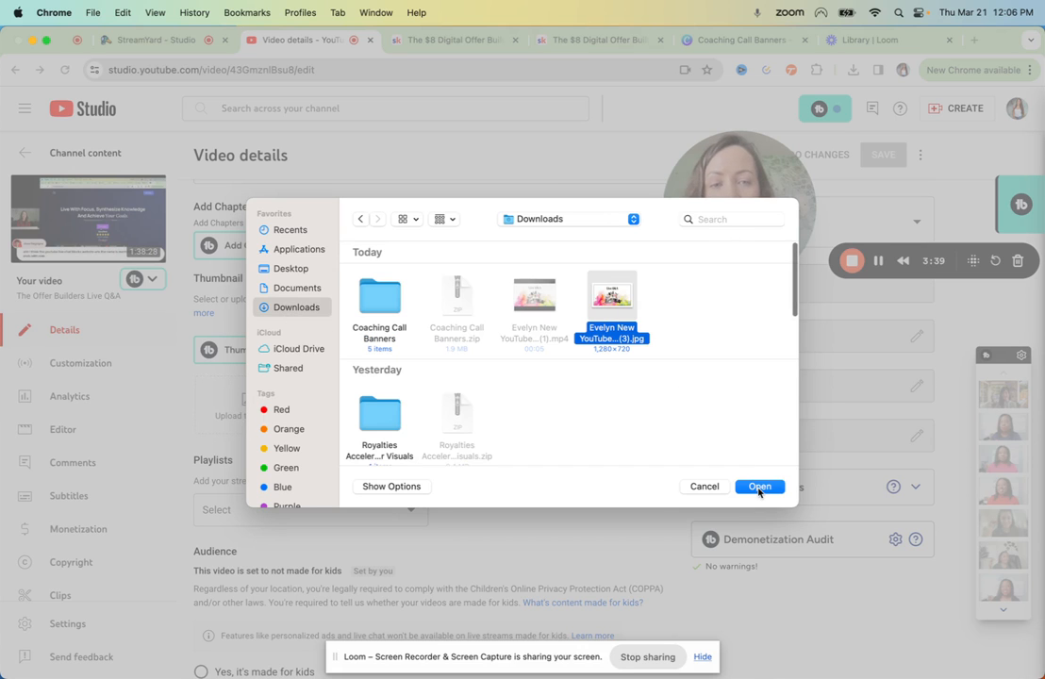
left_click(758, 486)
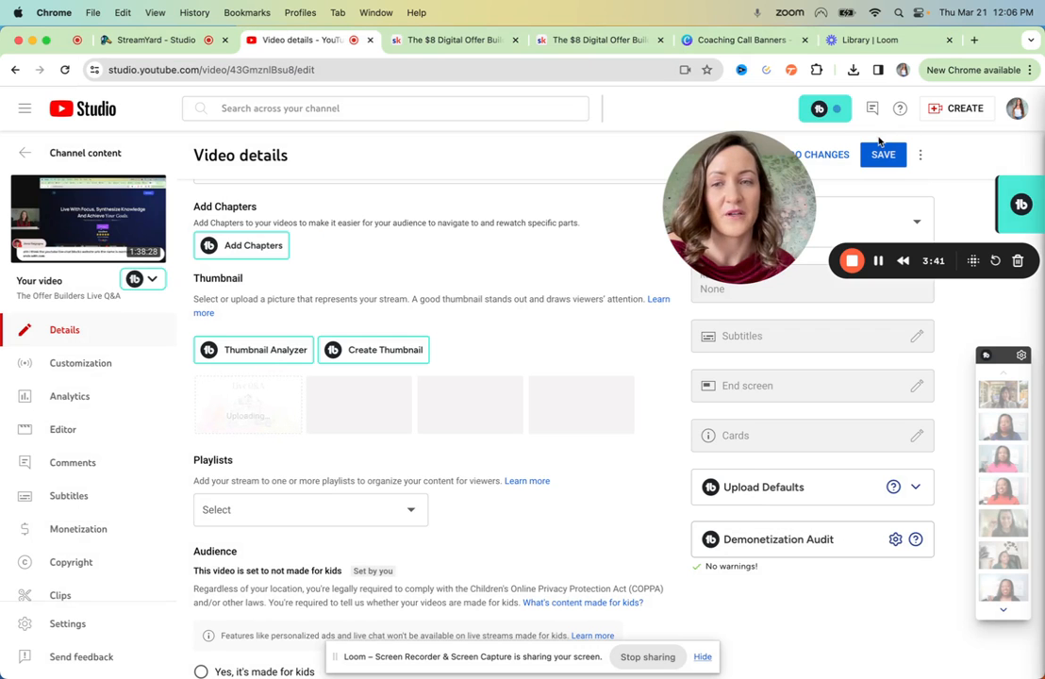